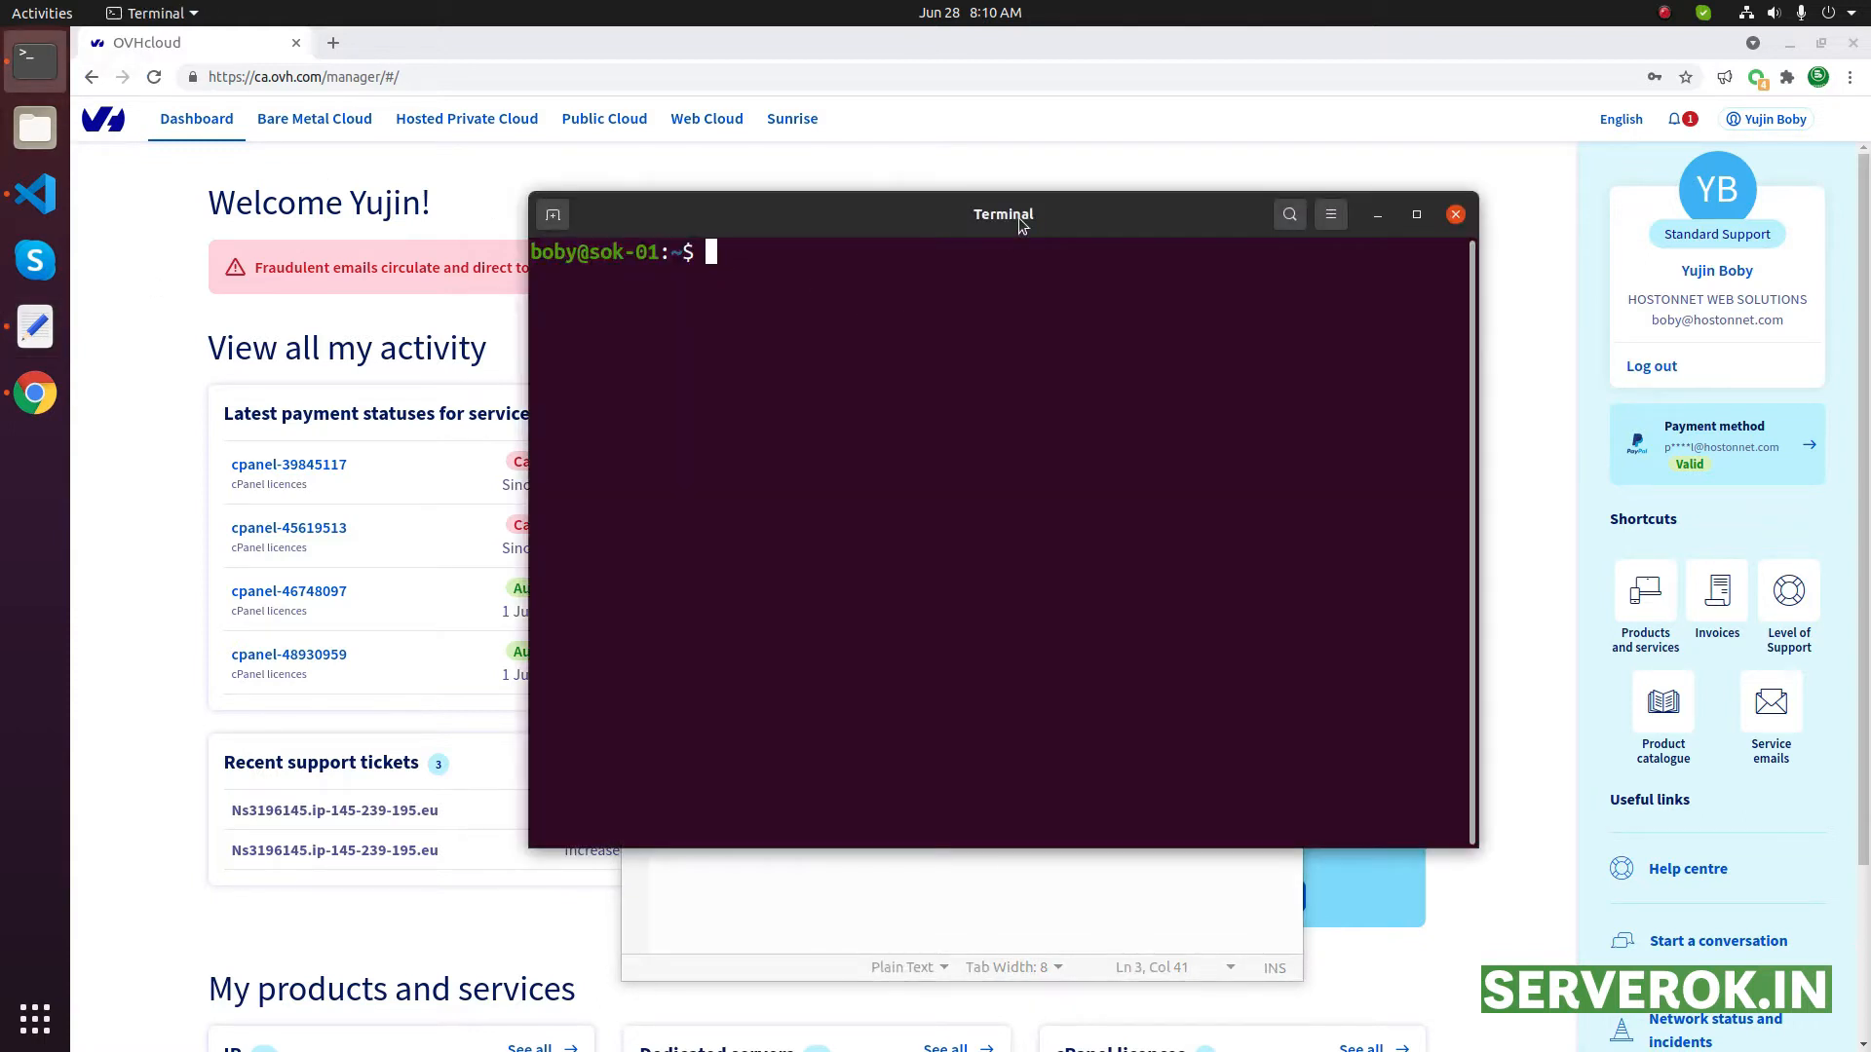
Ping and nslookup server52.hostonnet.com, confirming it resolves to 145.239.195.229
{"action": "type", "text": "ping -c 1 server52.hostonnet.com"}
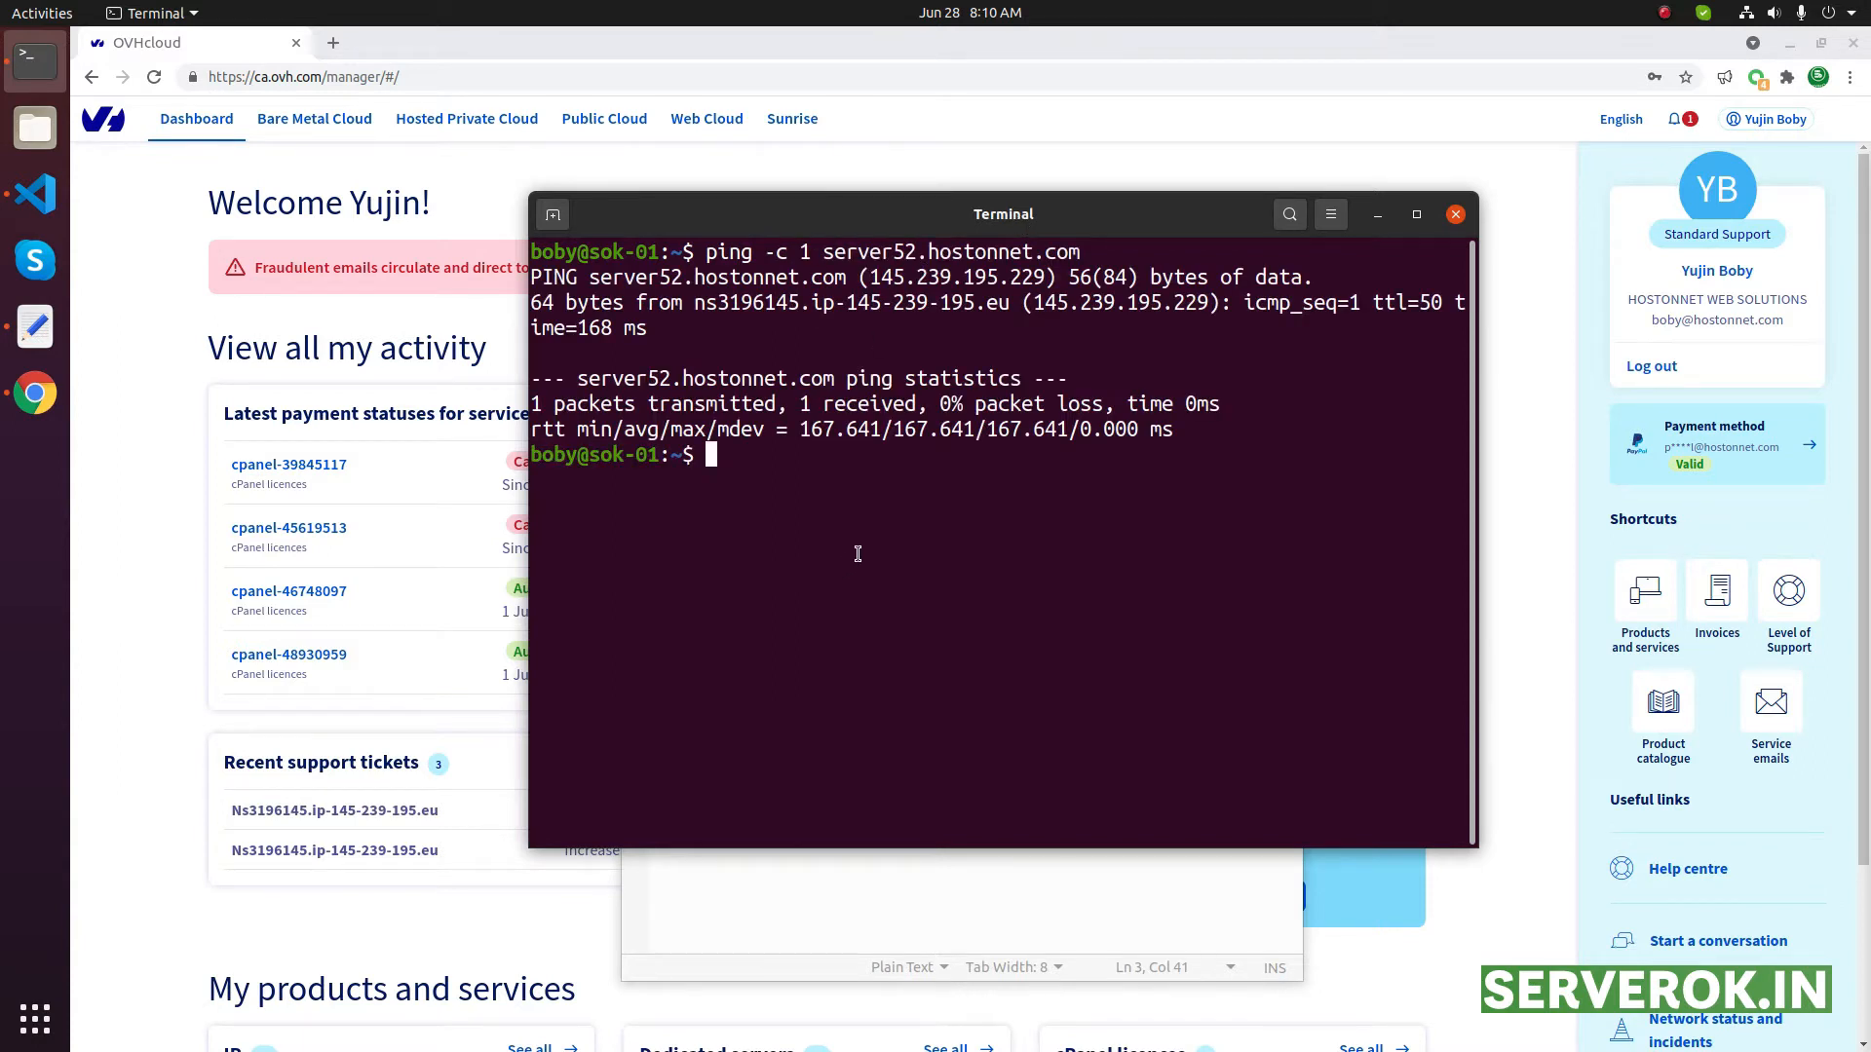
{"action": "type", "text": "n"}
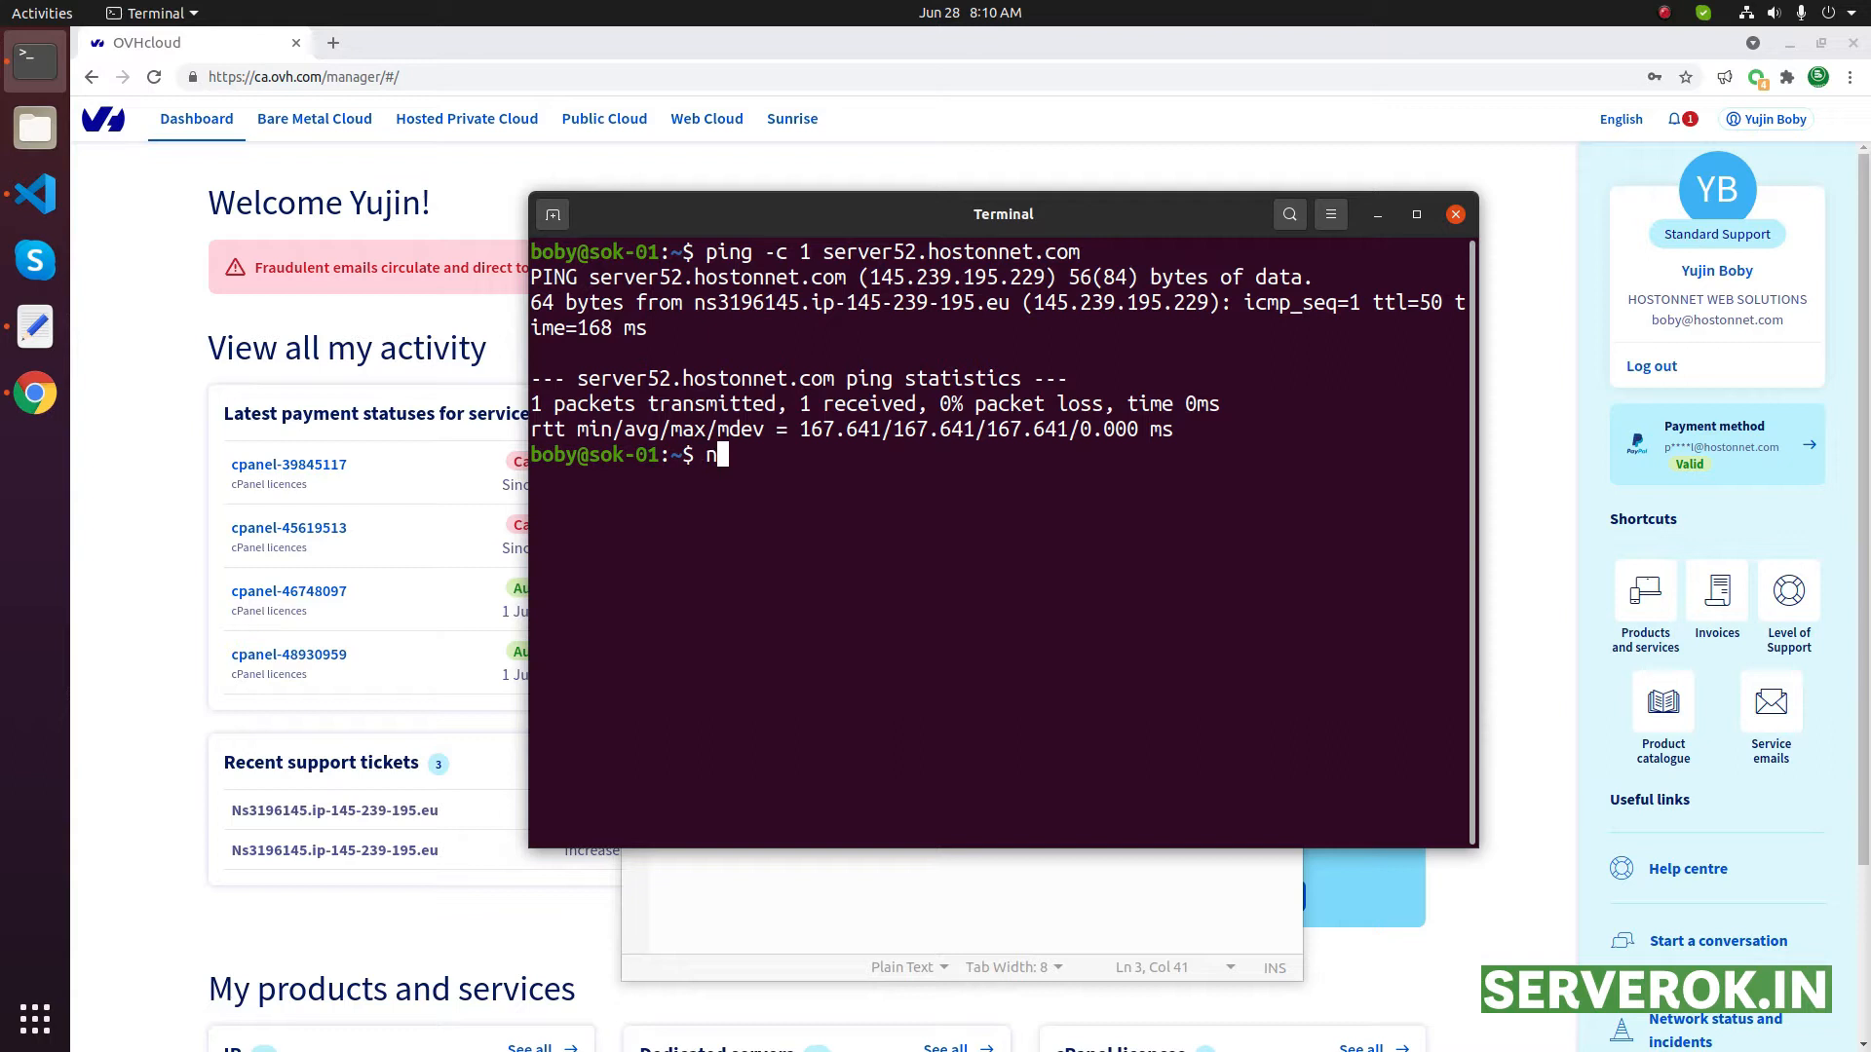
{"action": "type", "text": "slookup"}
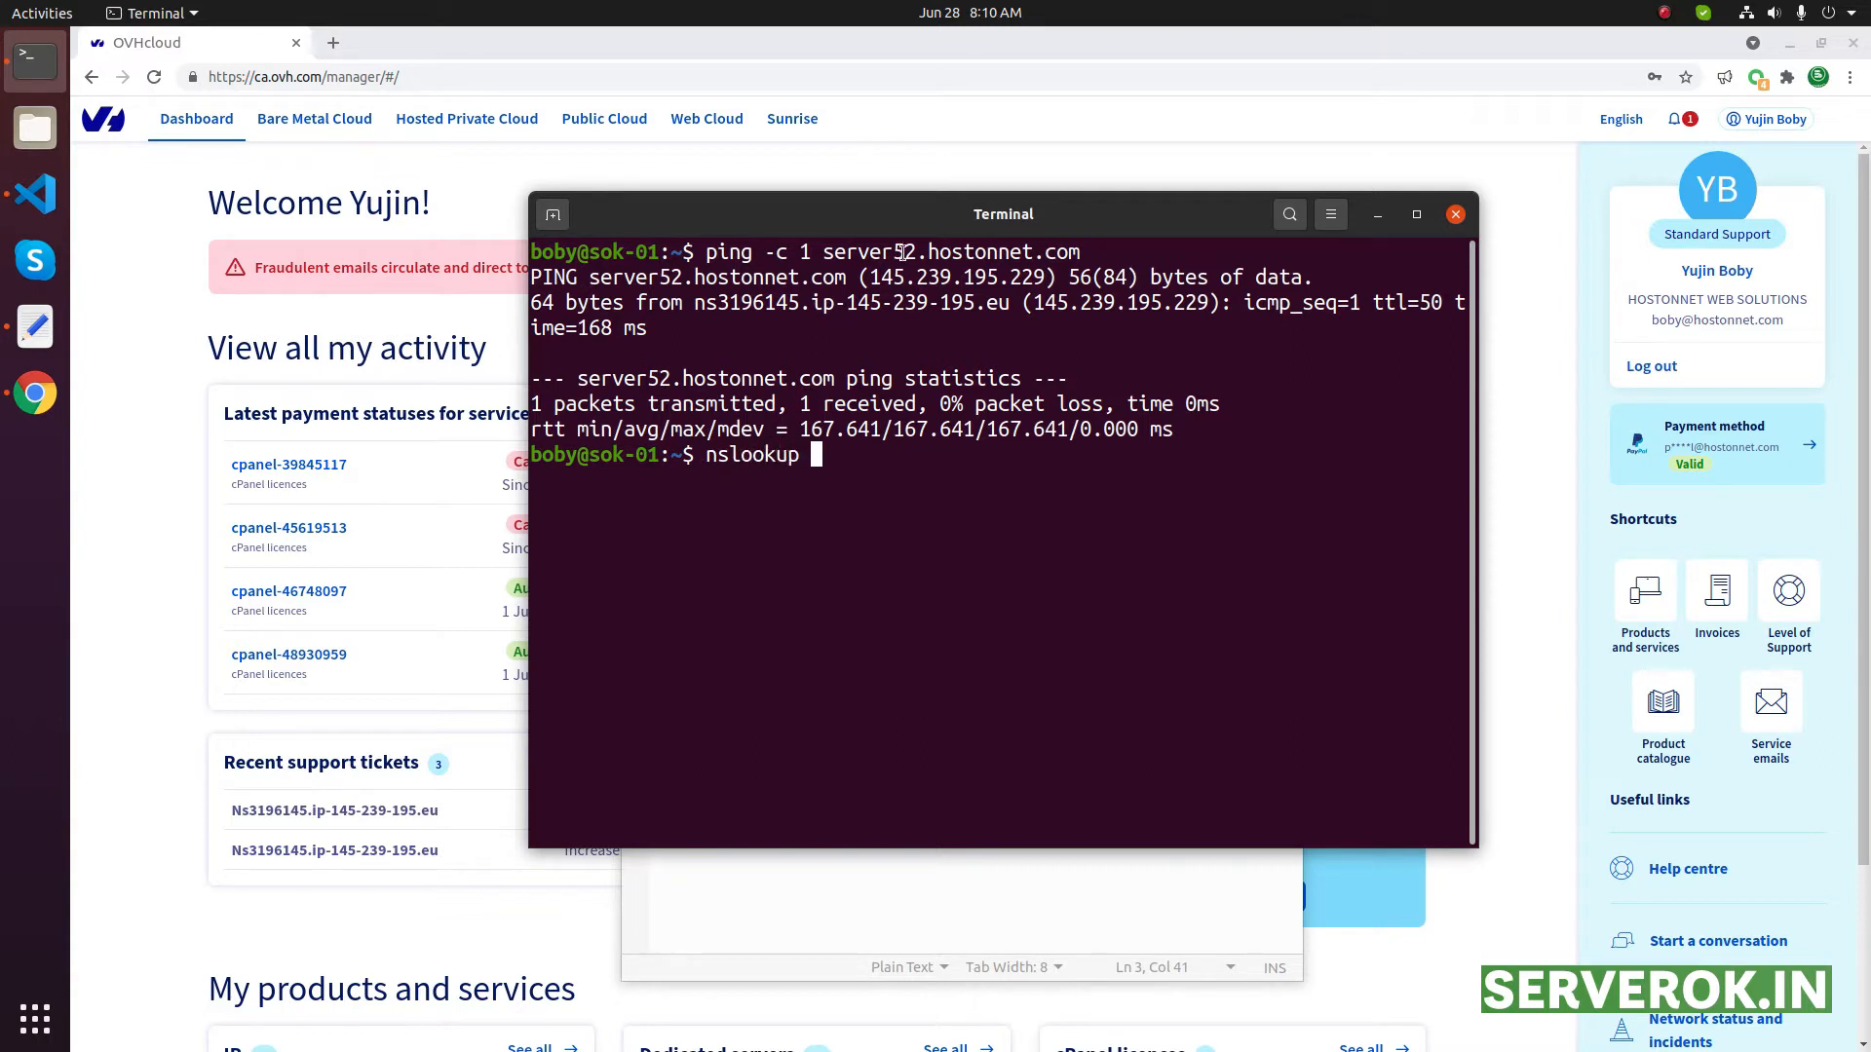
{"action": "type", "text": "server52.hostonnet.com"}
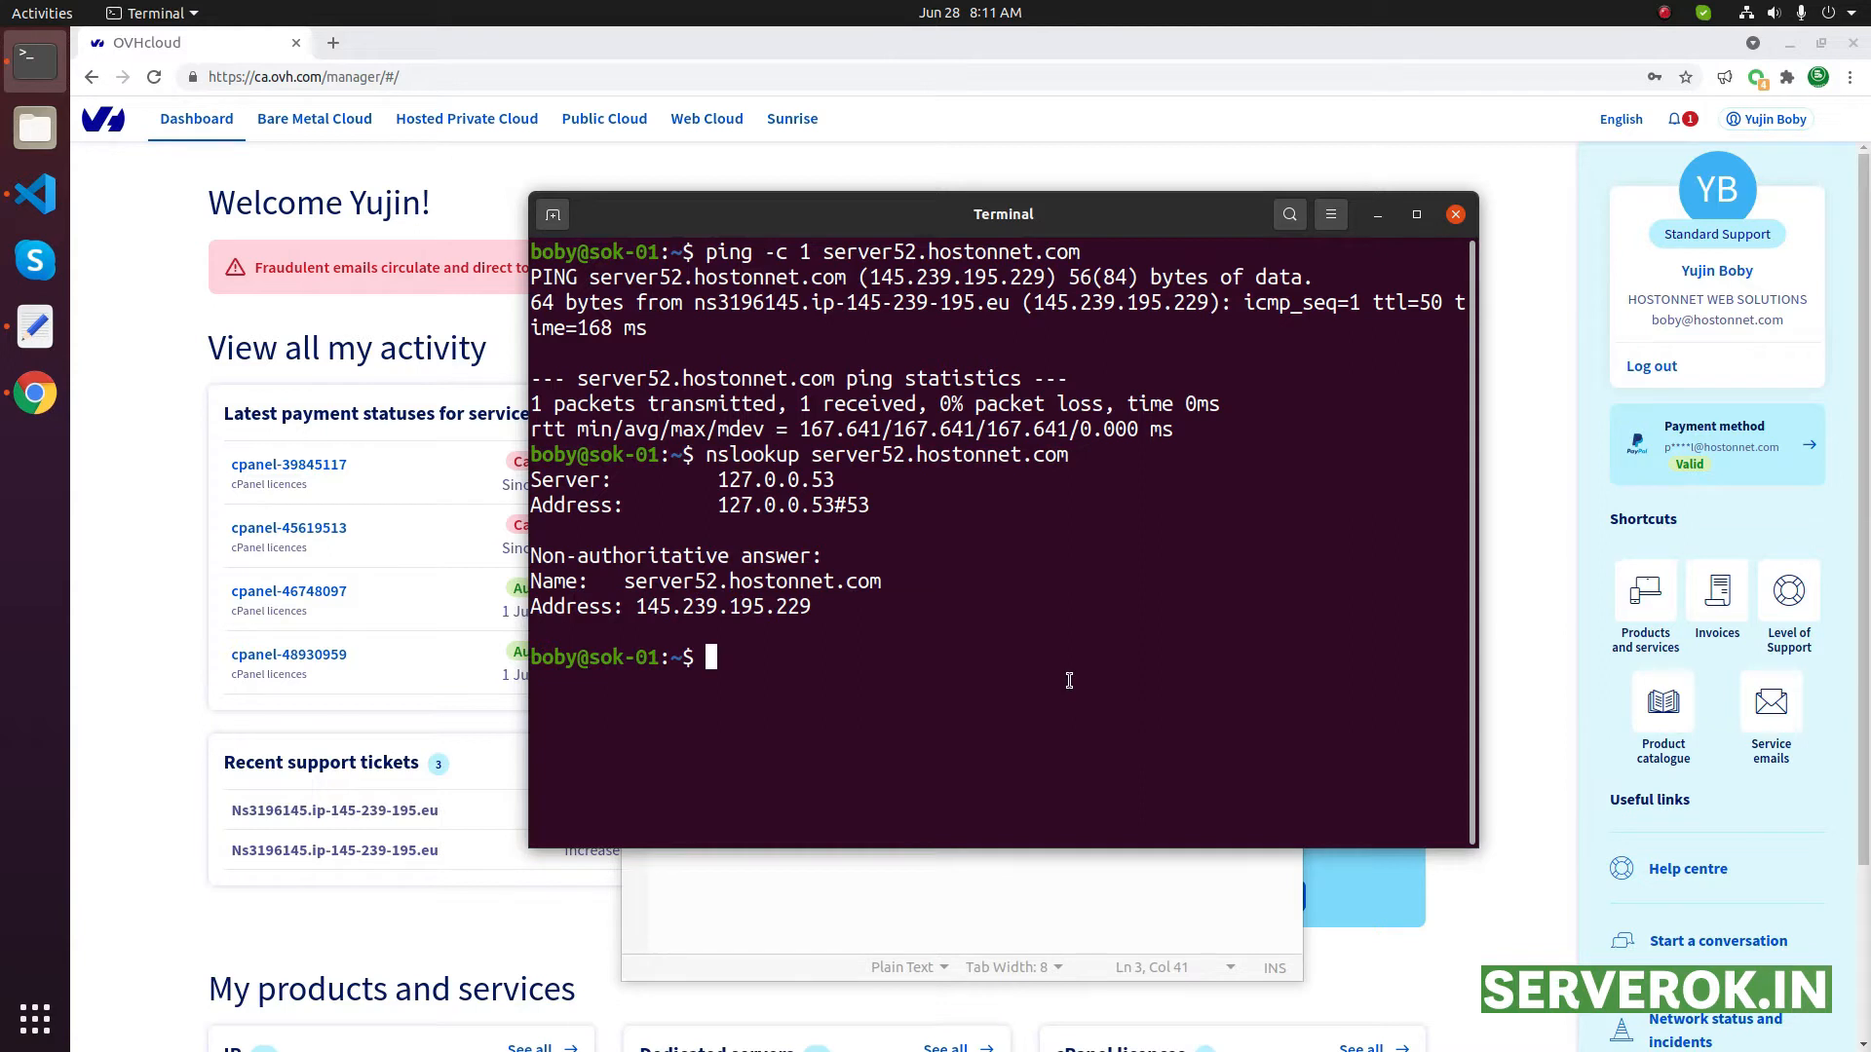
{"action": "type", "text": "dig"}
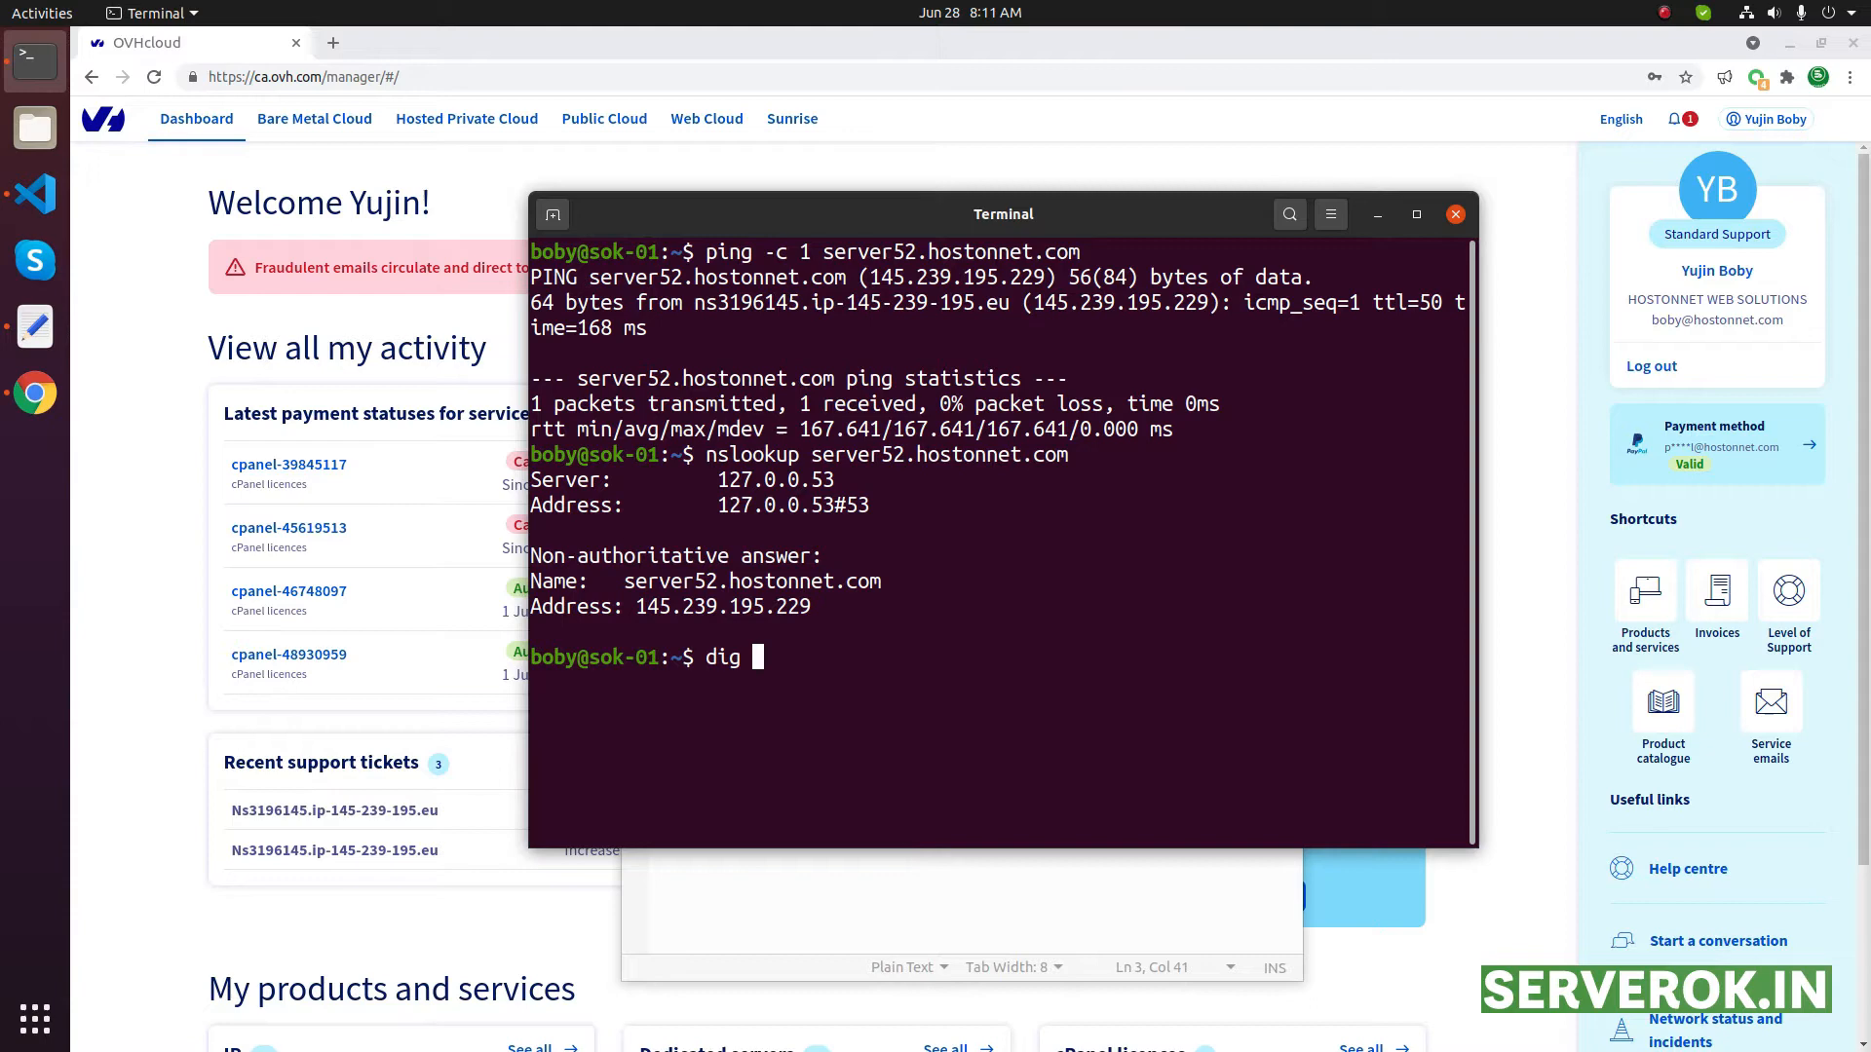
Query server52.hostonnet.com's A record with dig, full and +short, both returning 145.239.195.229
{"action": "type", "text": "a"}
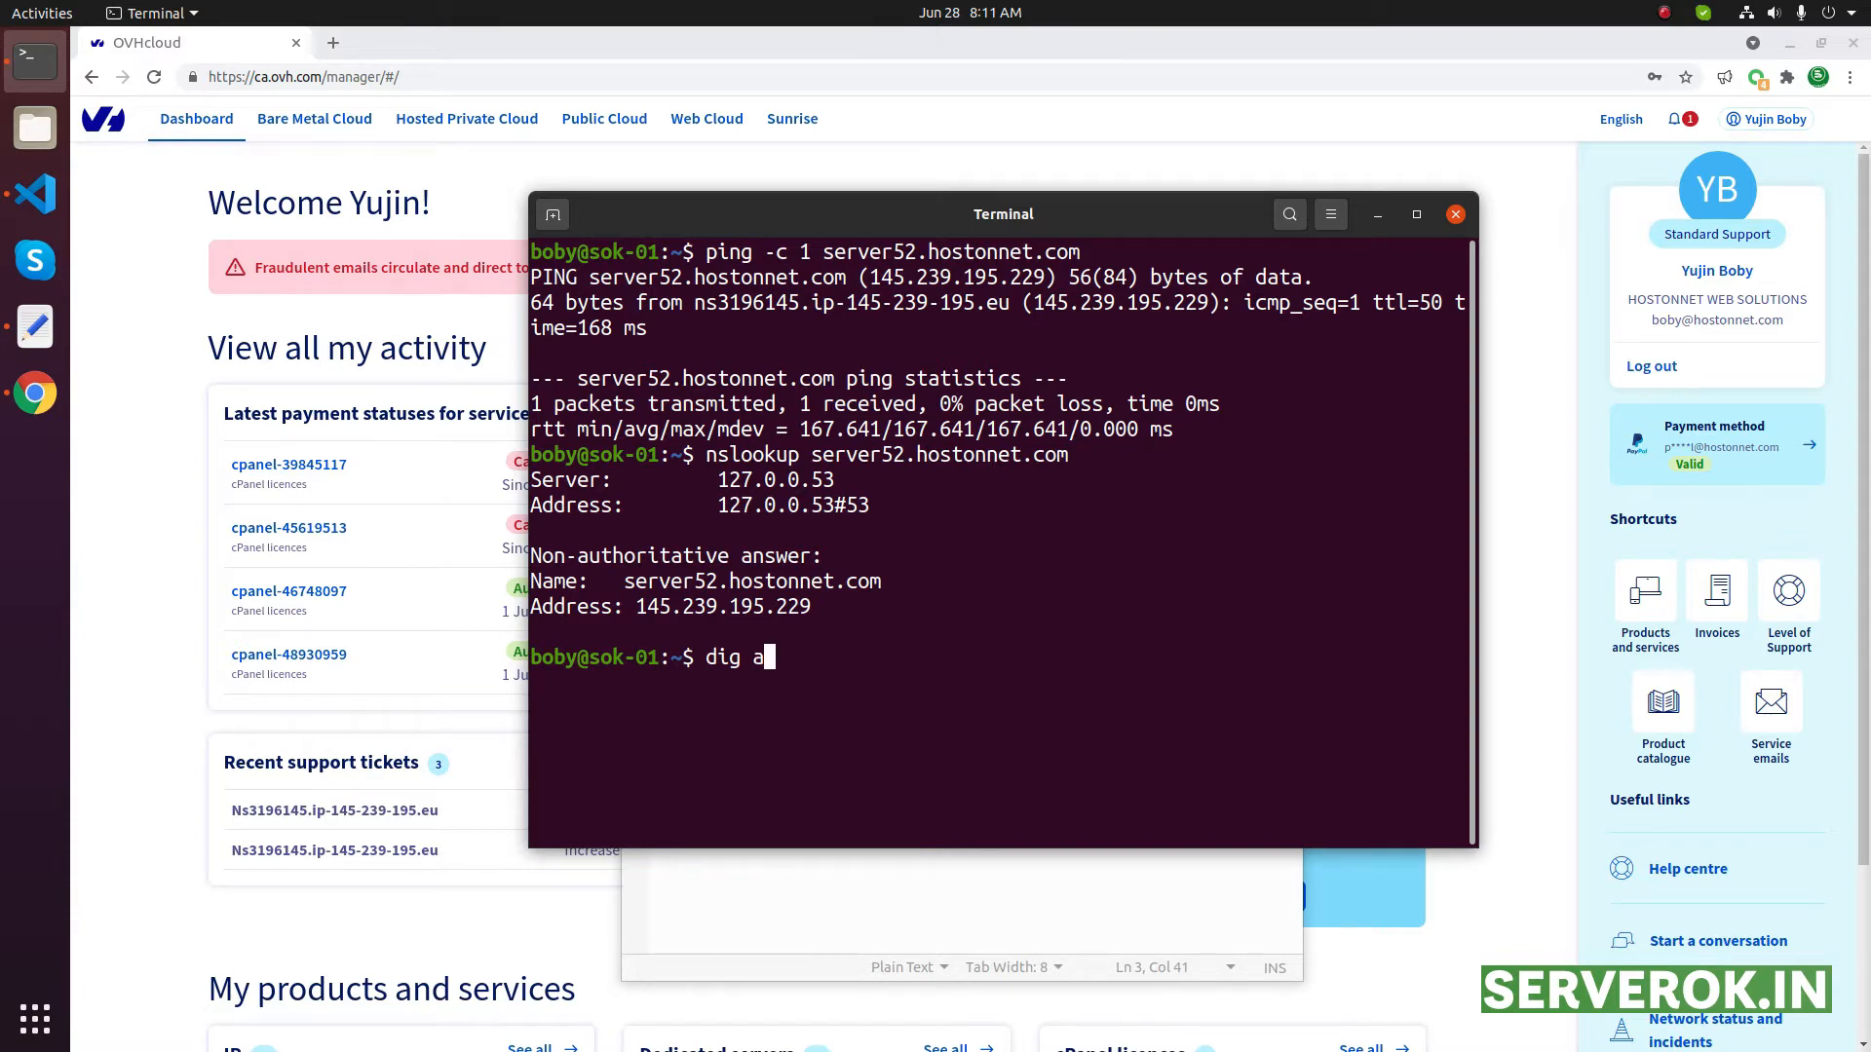
{"action": "double_click", "coordinate": [939, 455]}
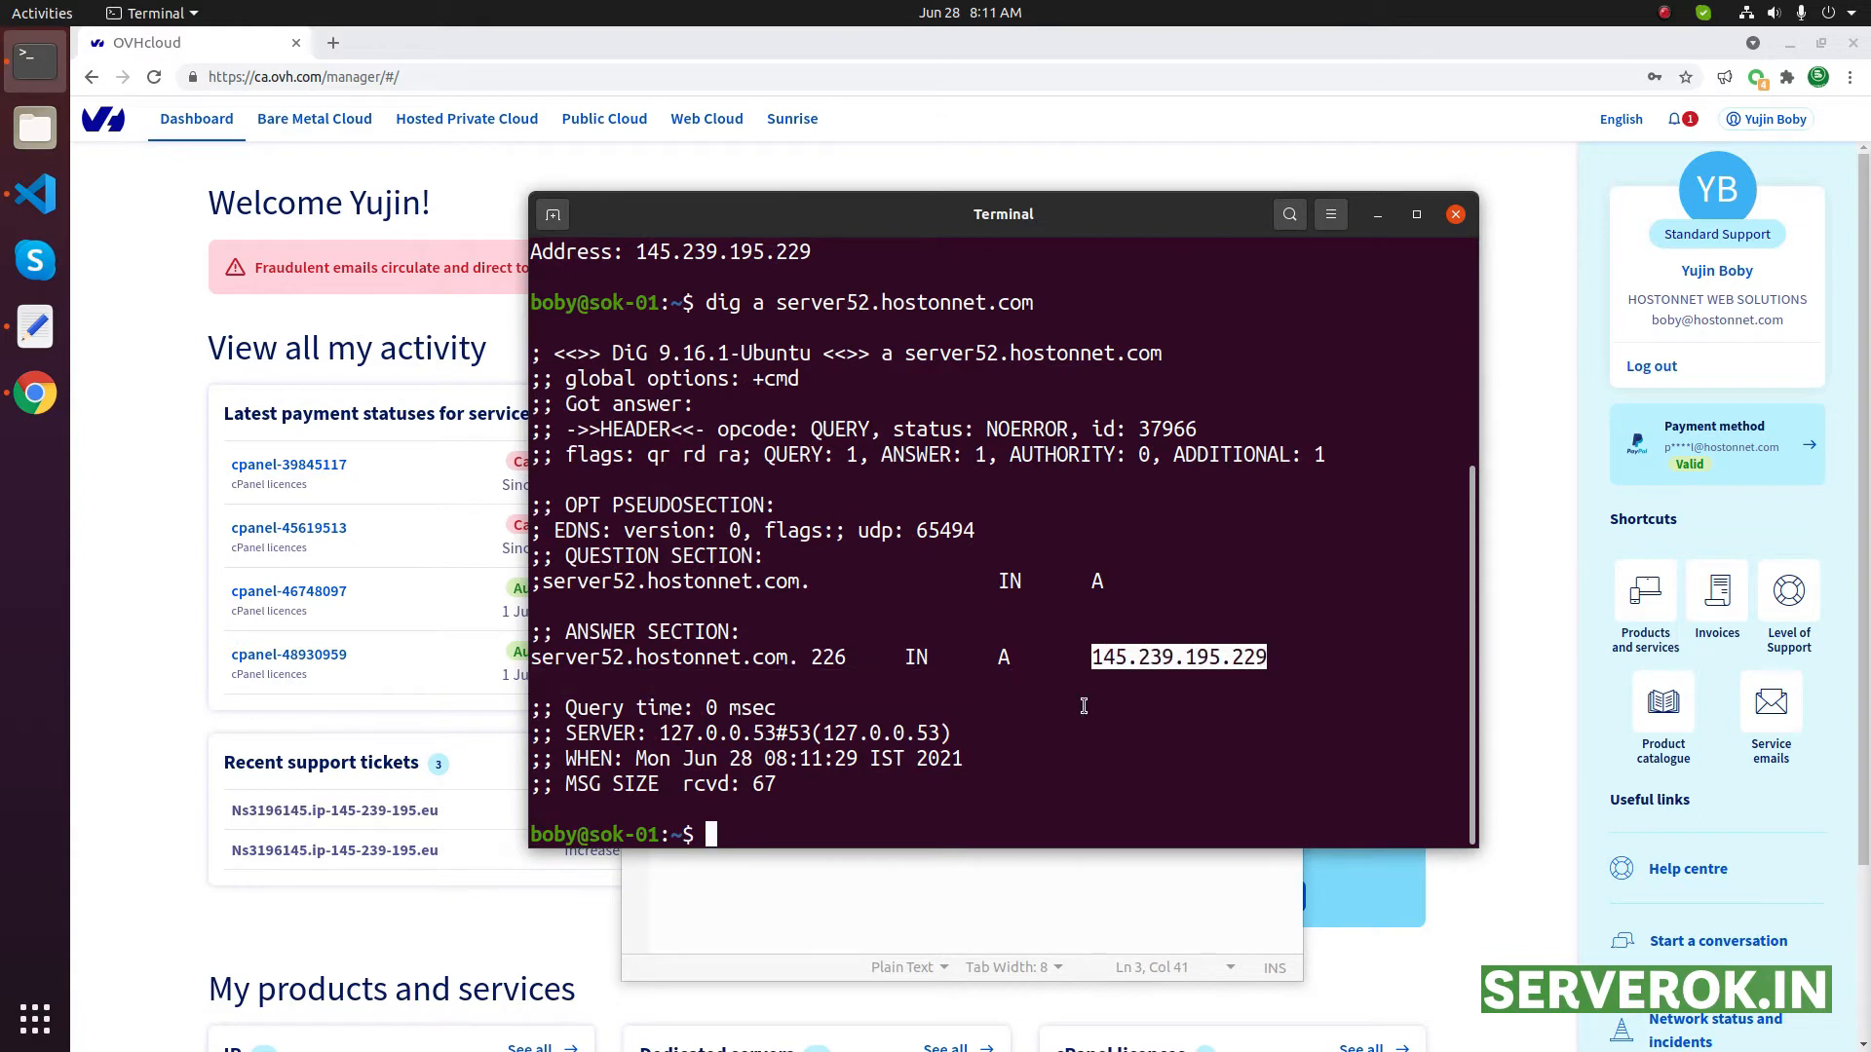
{"action": "type", "text": "dig a server52.hostonnet.com"}
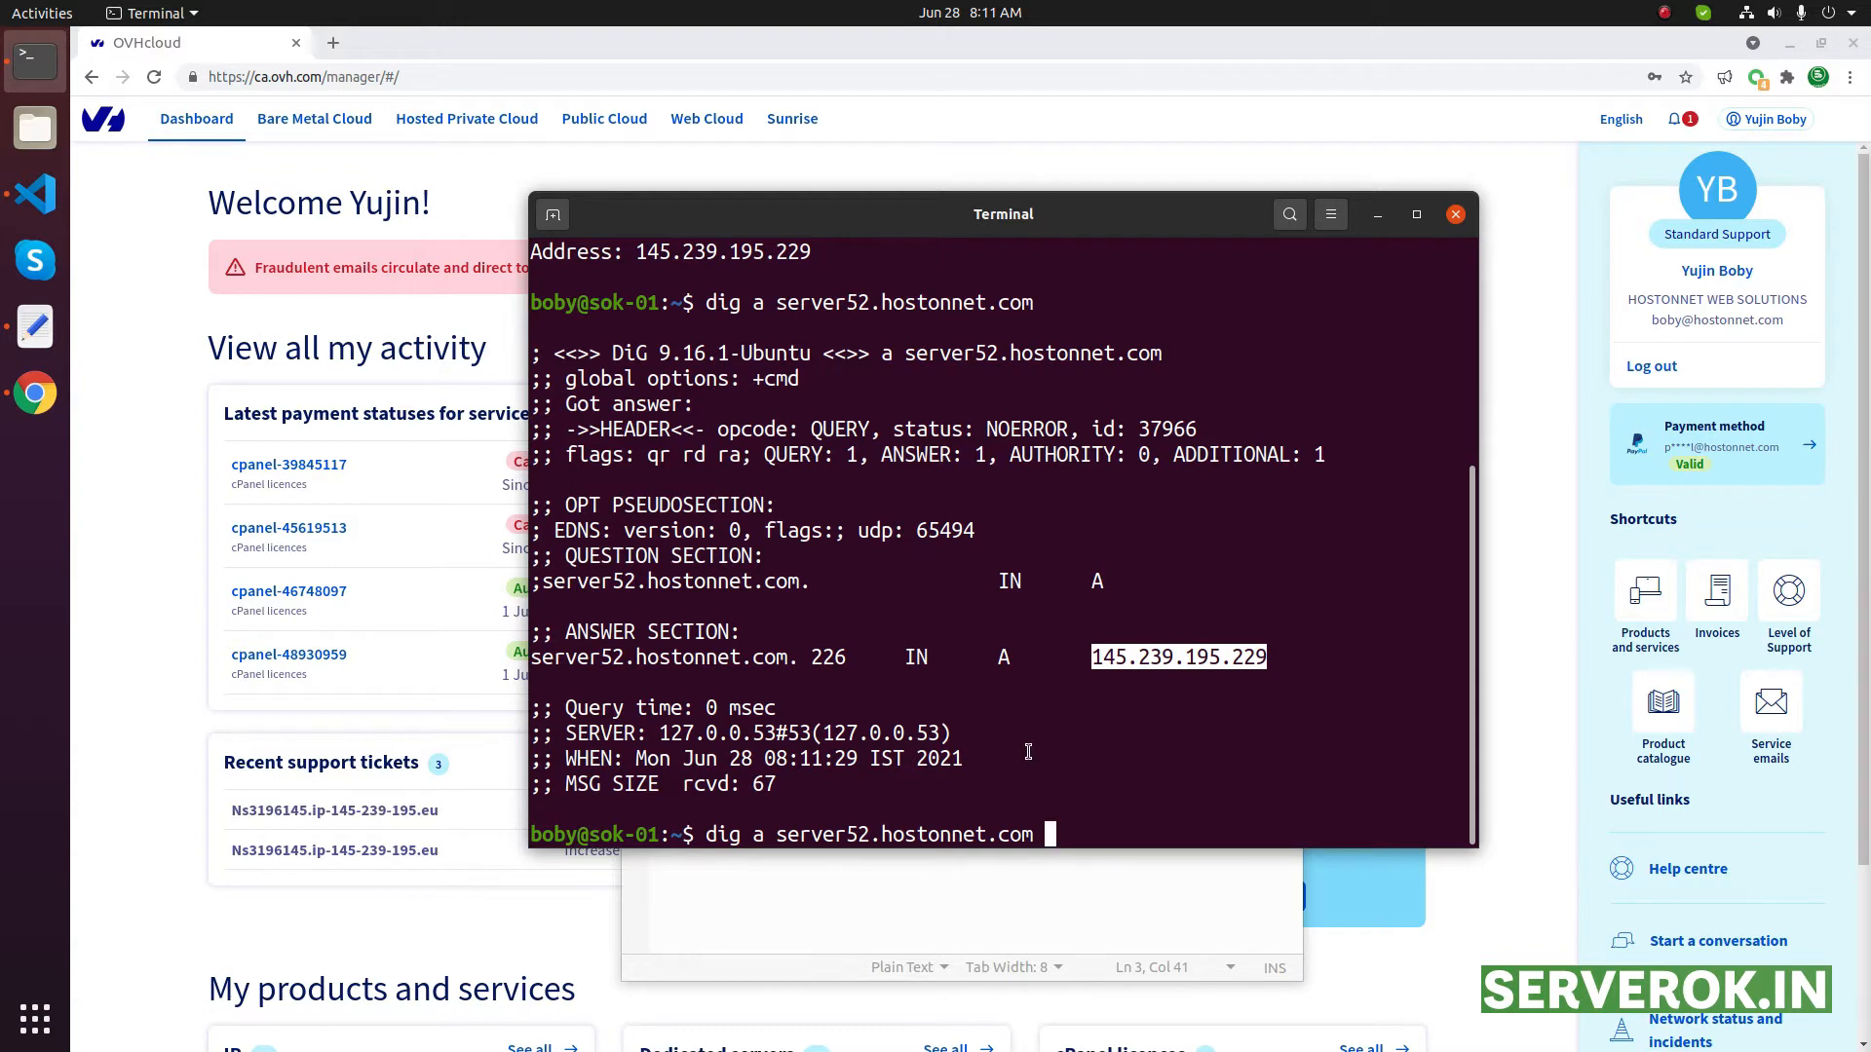
{"action": "type", "text": "+short"}
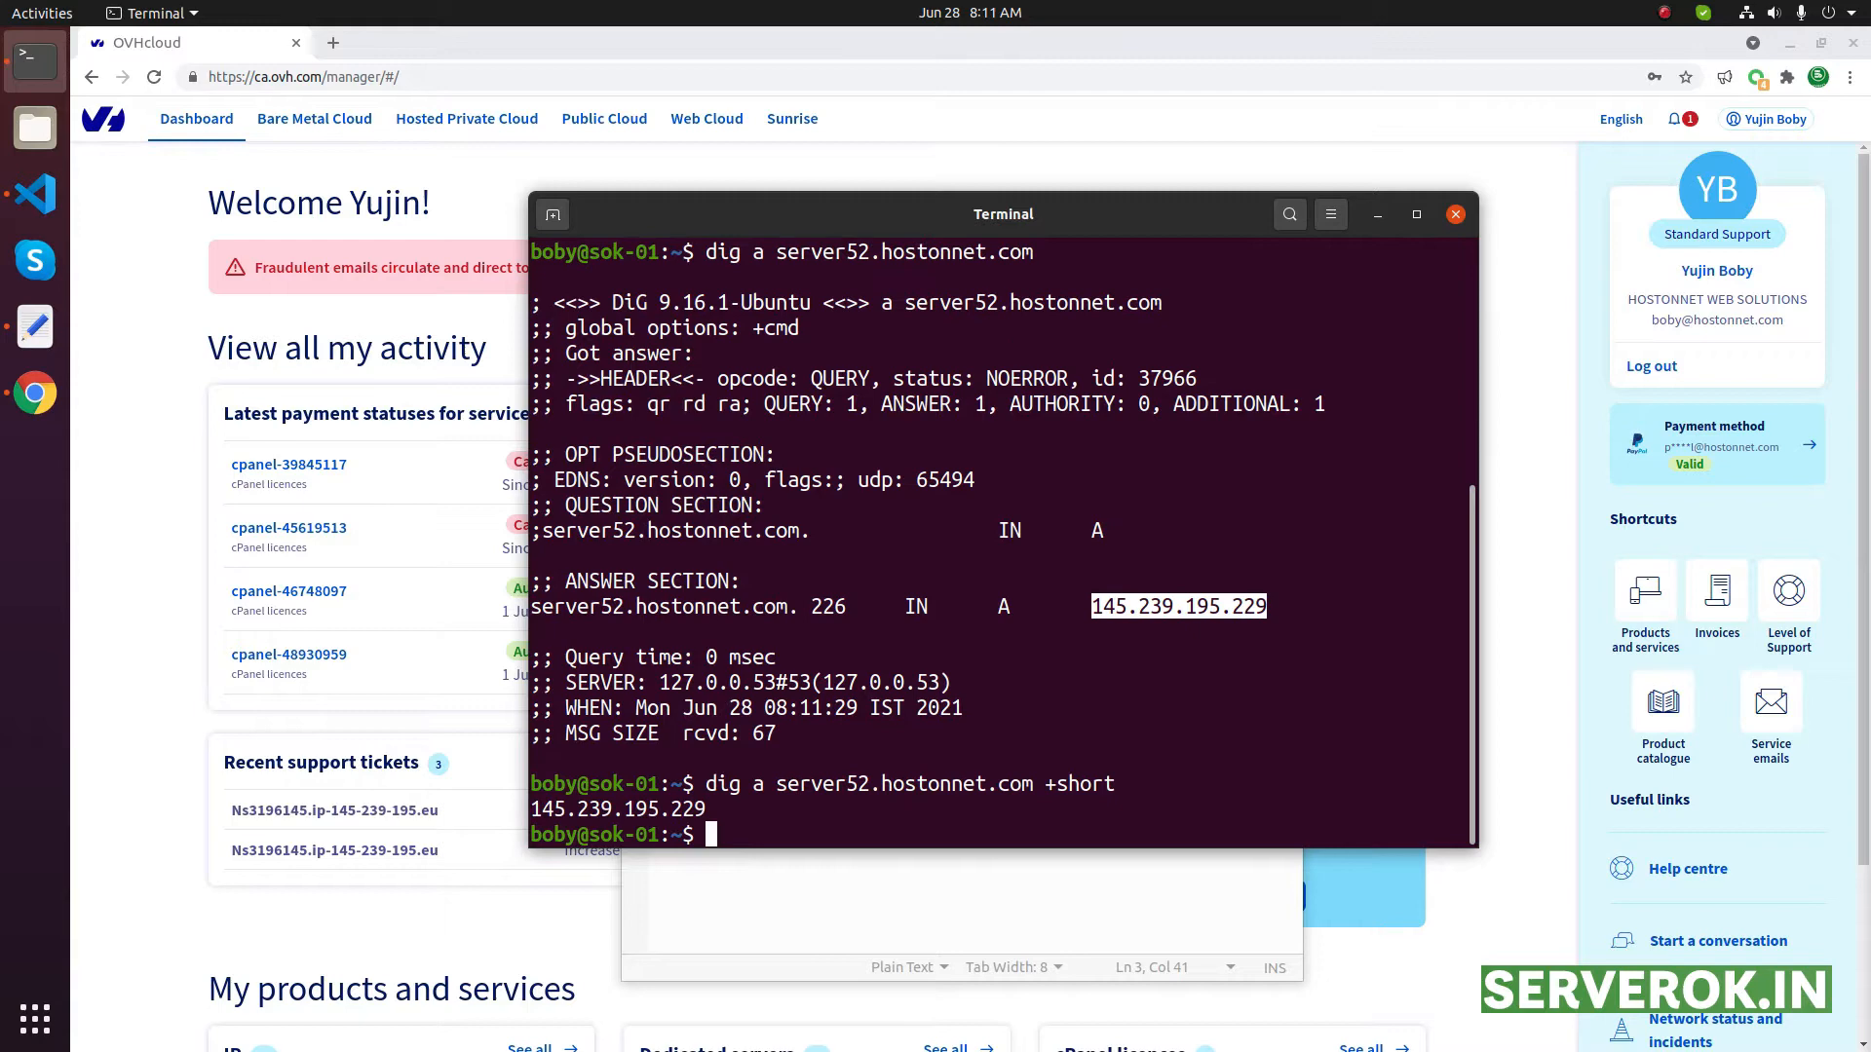
{"action": "mouse_move", "coordinate": [1026, 746]}
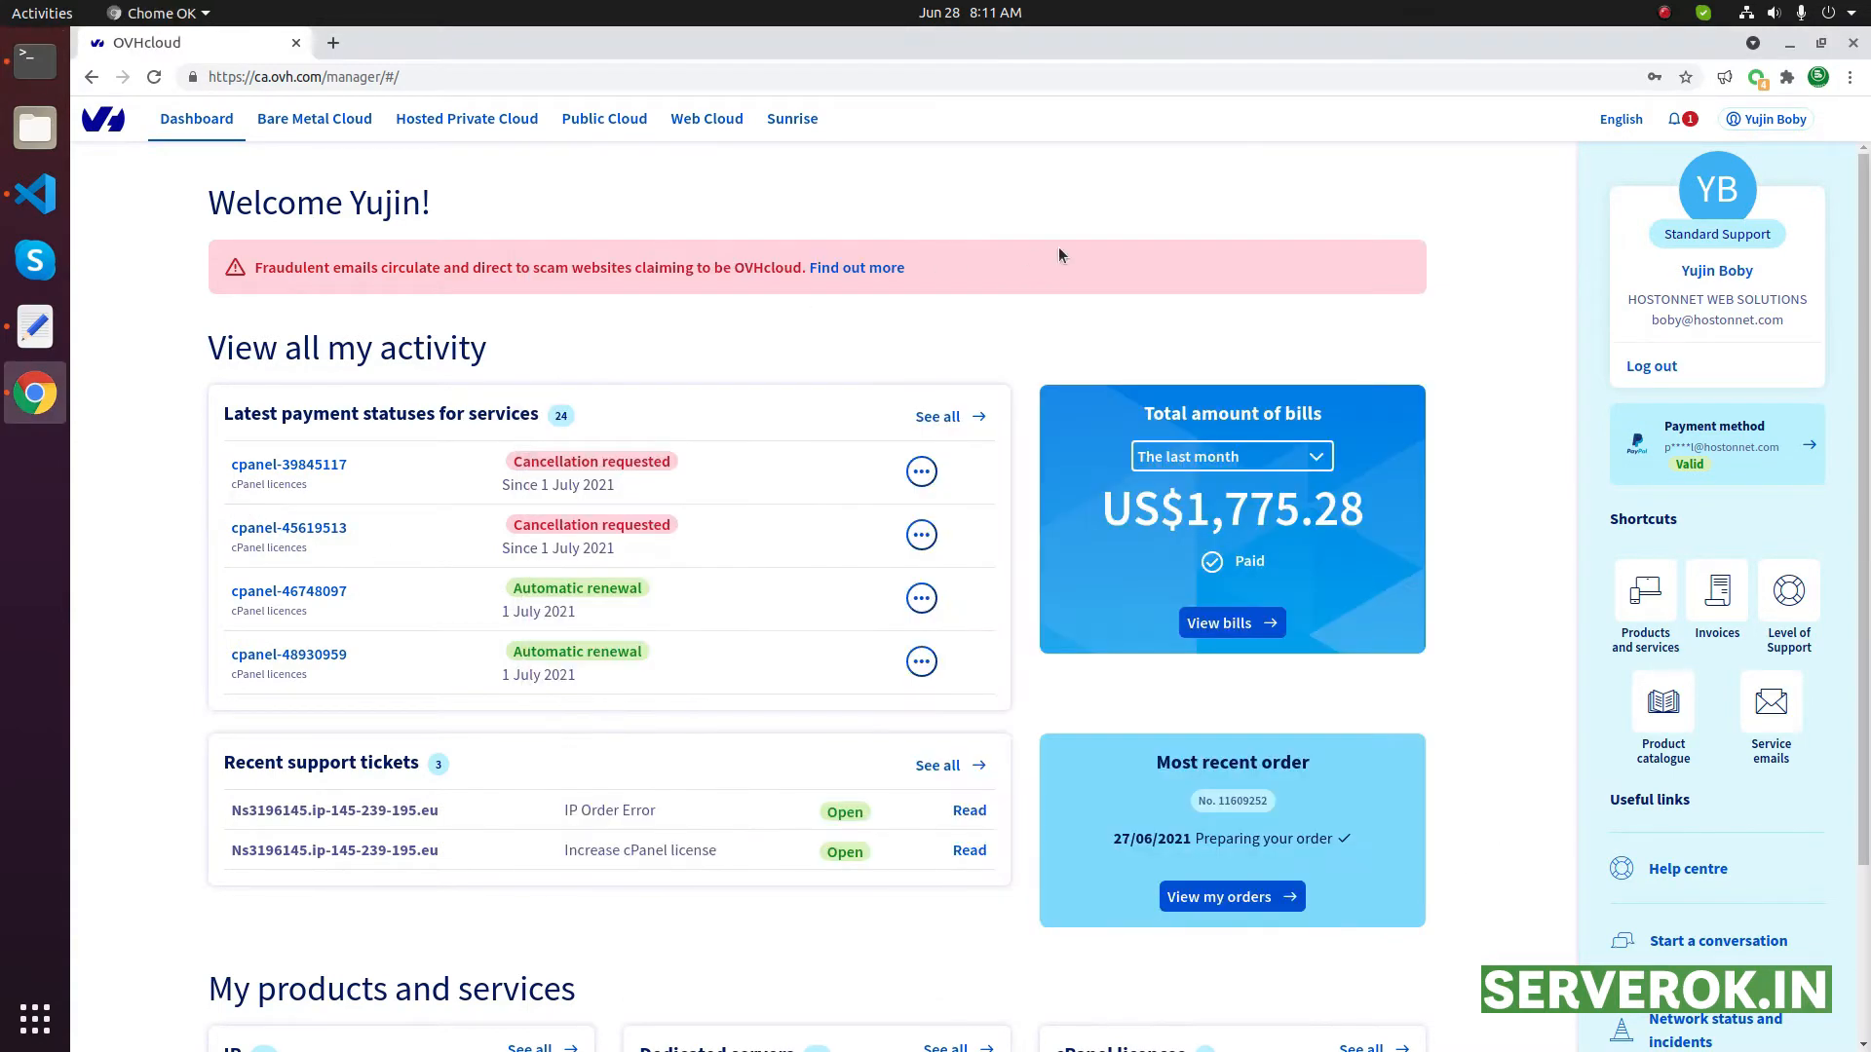
{"action": "mouse_move", "coordinate": [338, 132]}
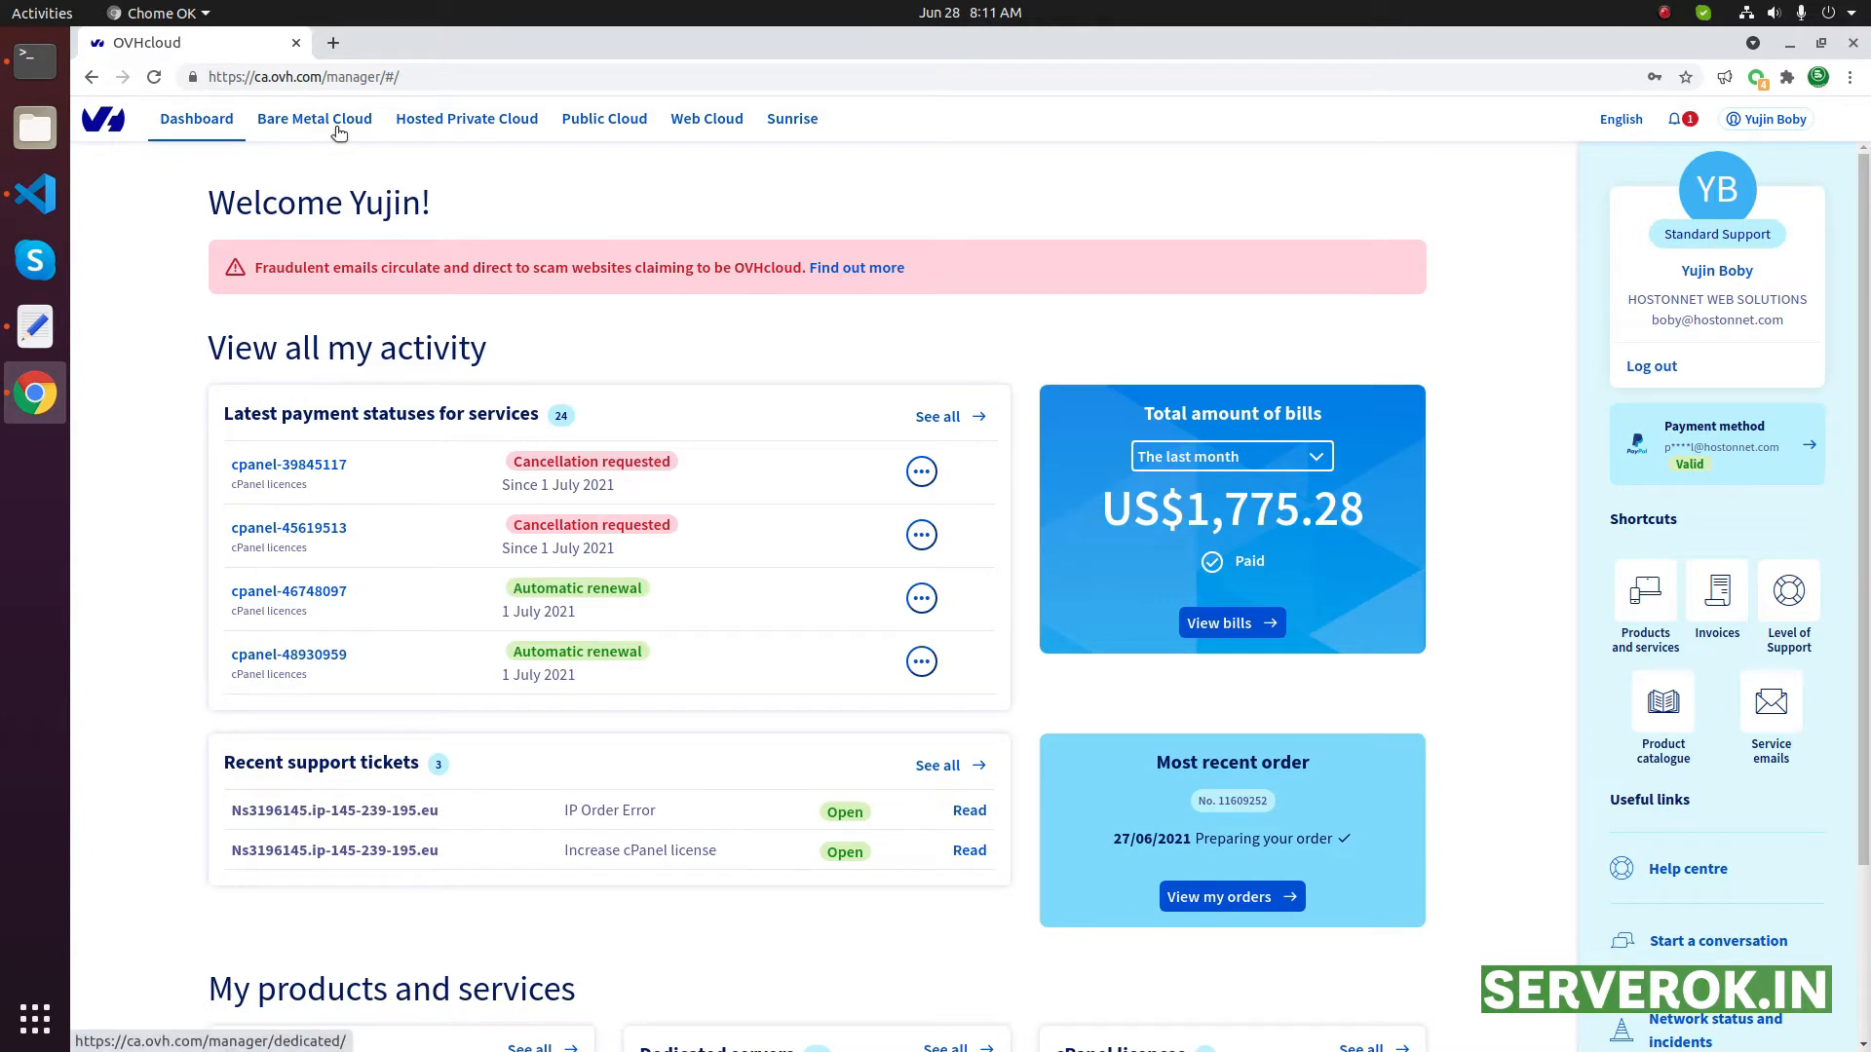
Open the Bare Metal Cloud IP list and show 300 IPs per page
{"action": "left_click", "coordinate": [314, 118]}
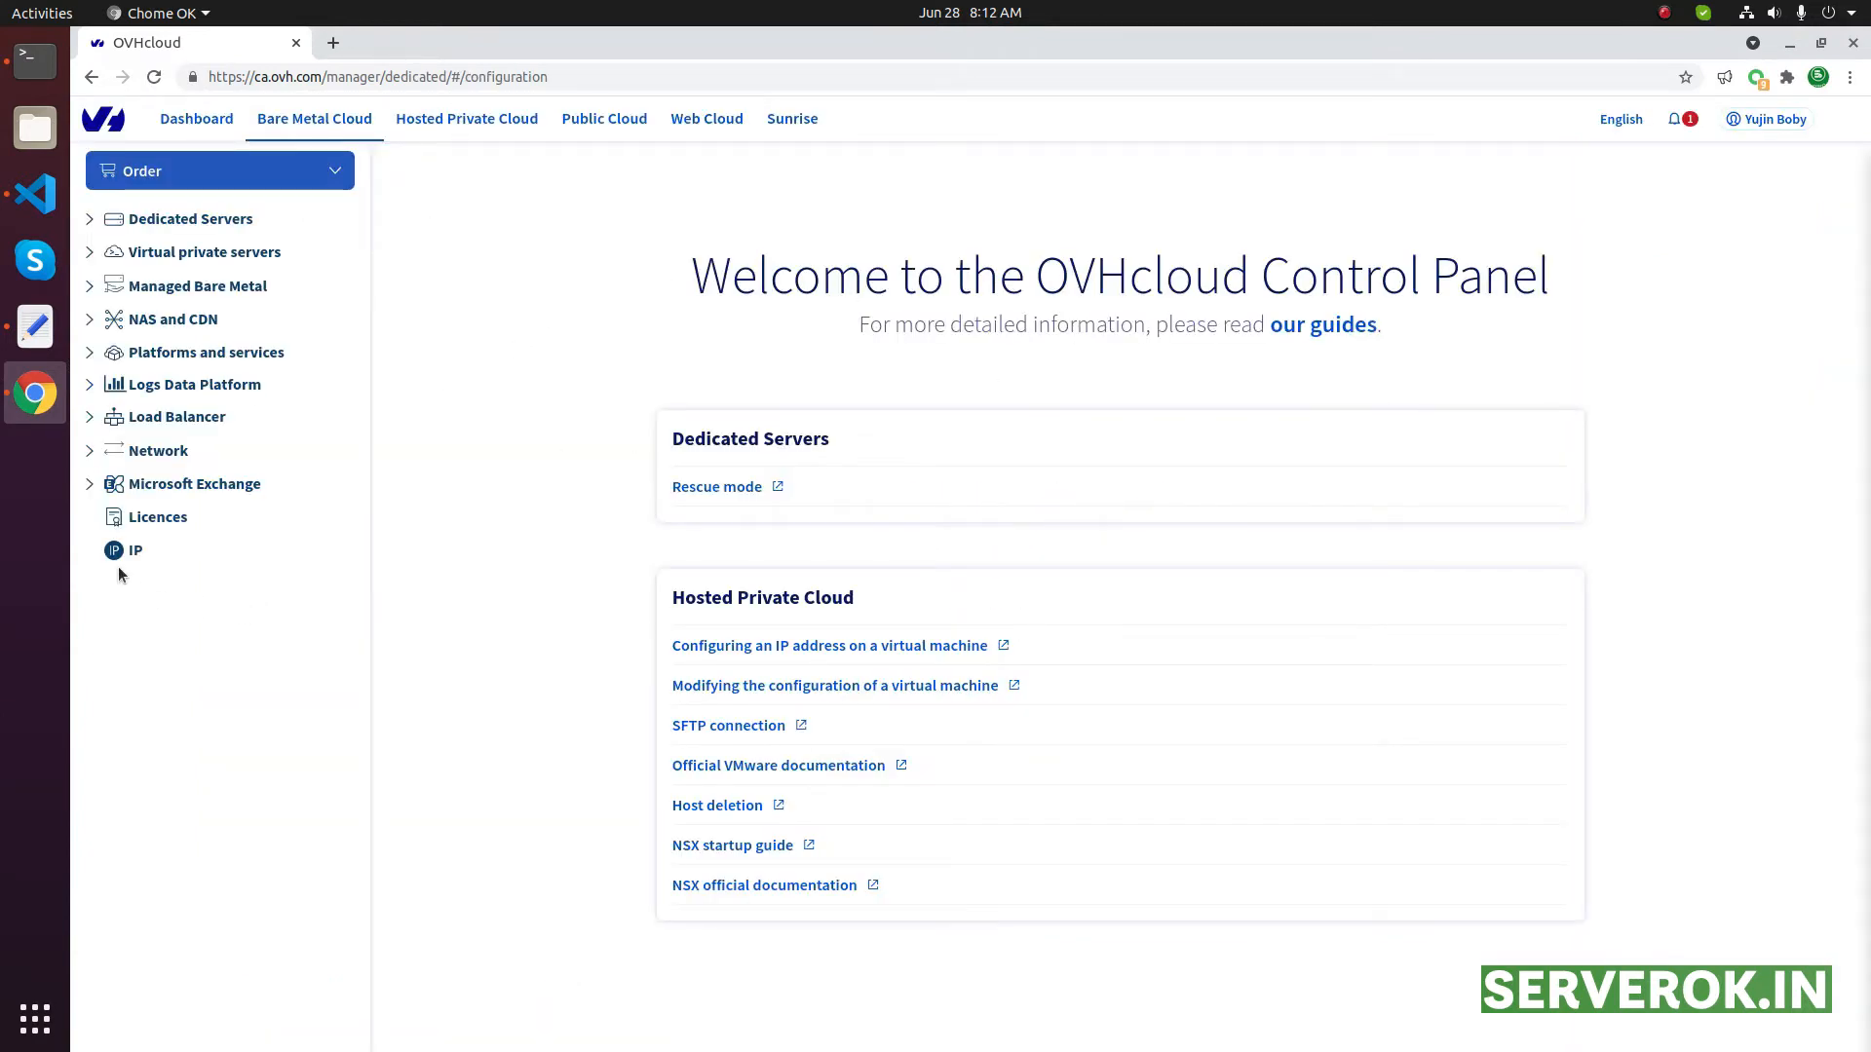
{"action": "left_click", "coordinate": [134, 550]}
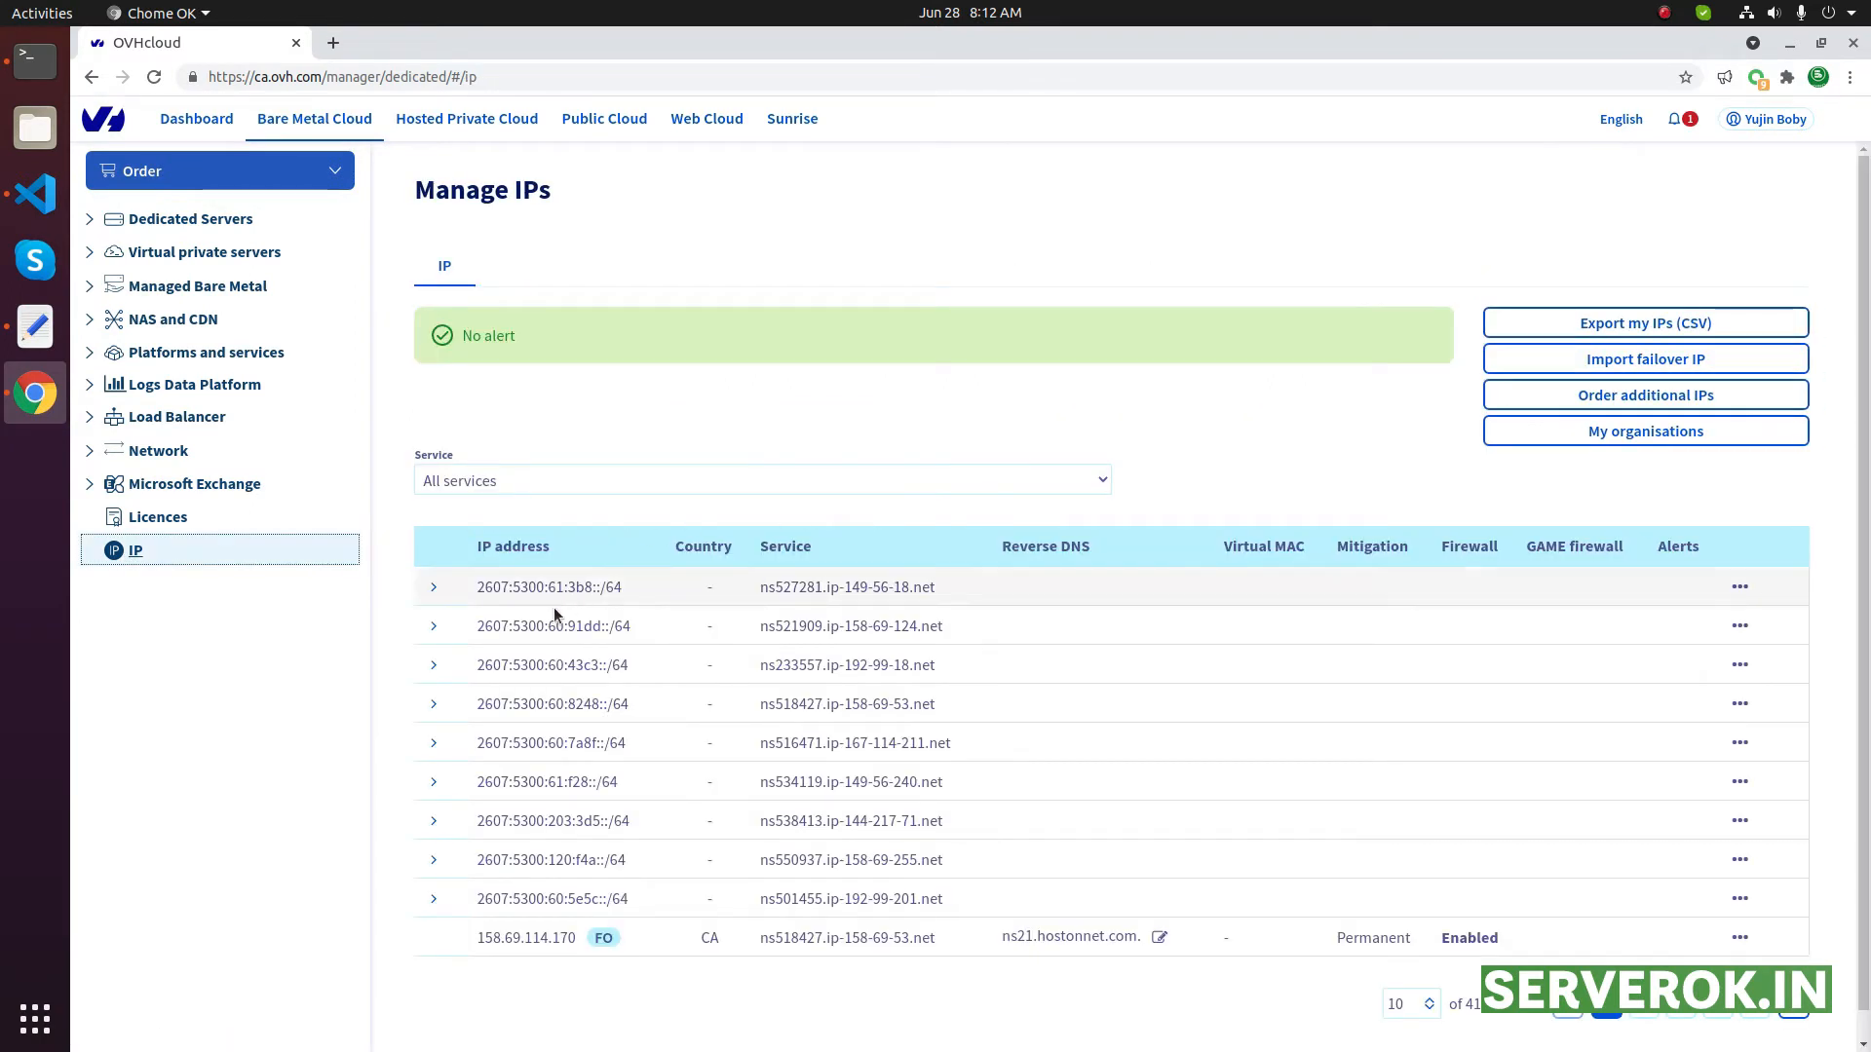
{"action": "scroll", "scroll_direction": "down", "scroll_amount": 3}
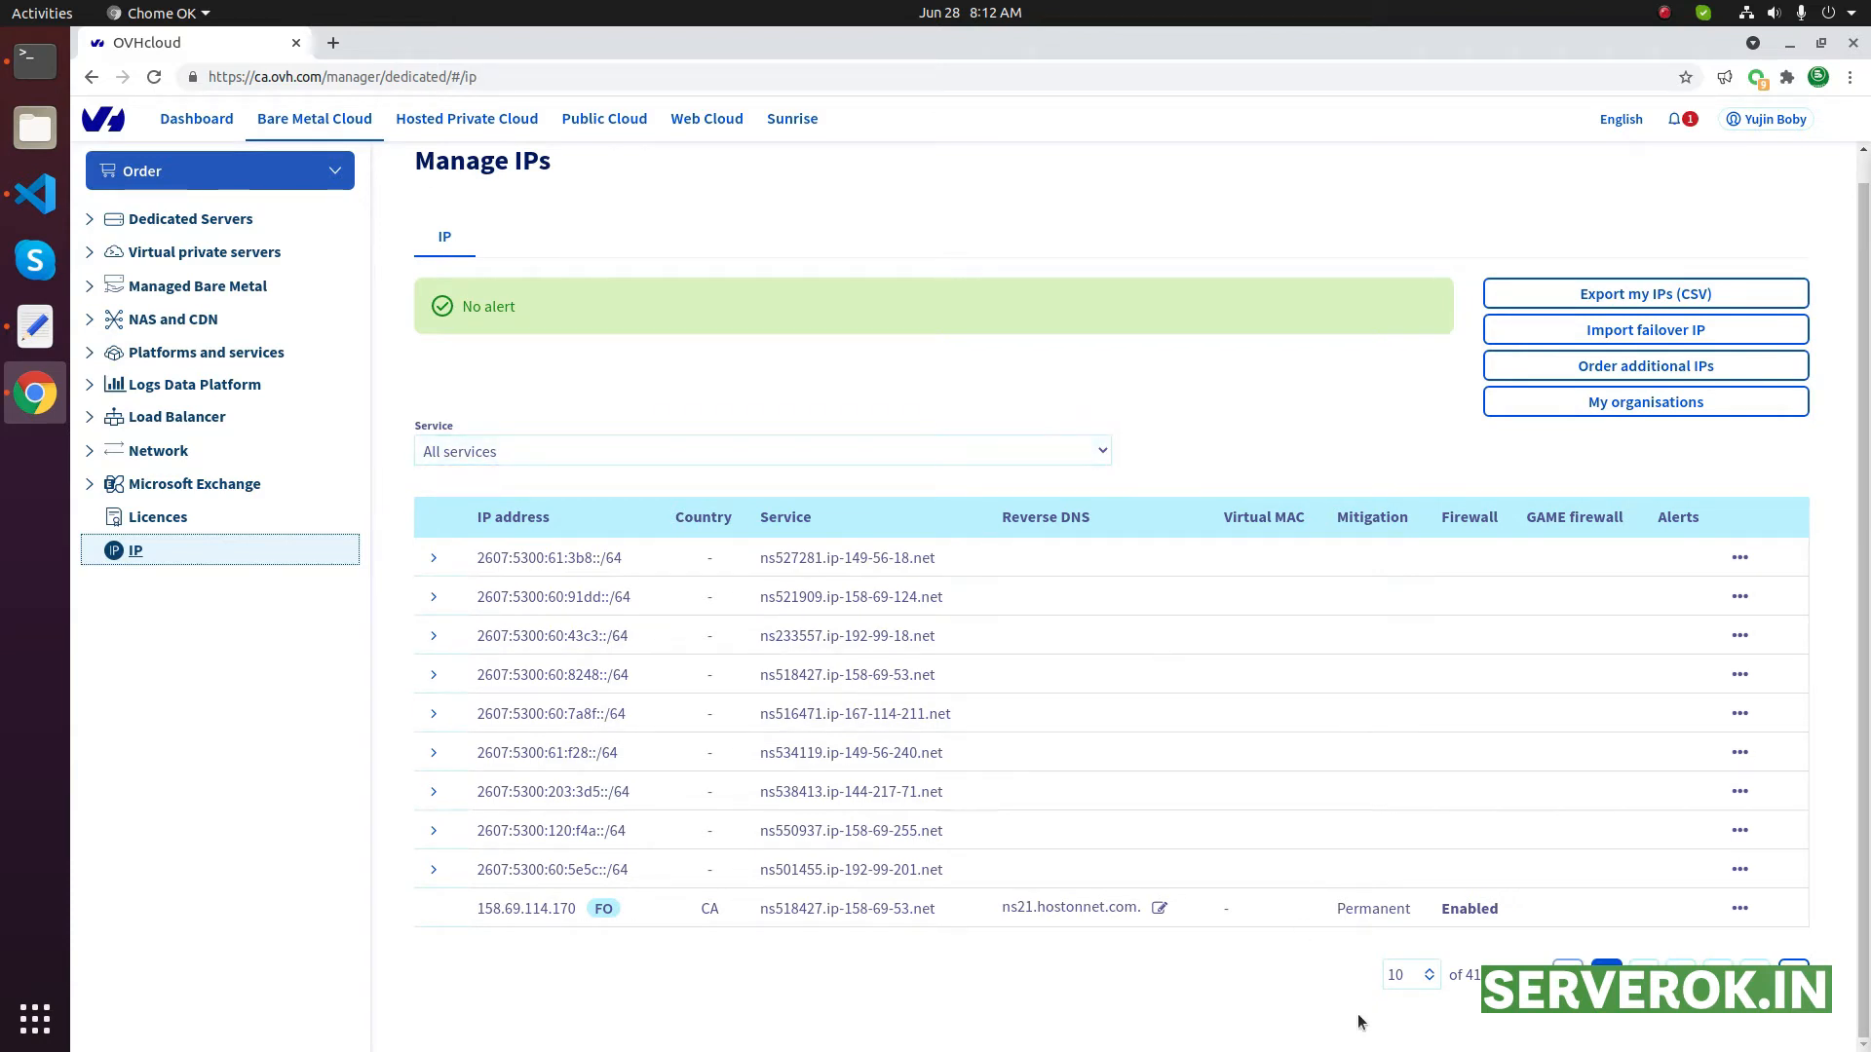
{"action": "left_click", "coordinate": [1409, 973]}
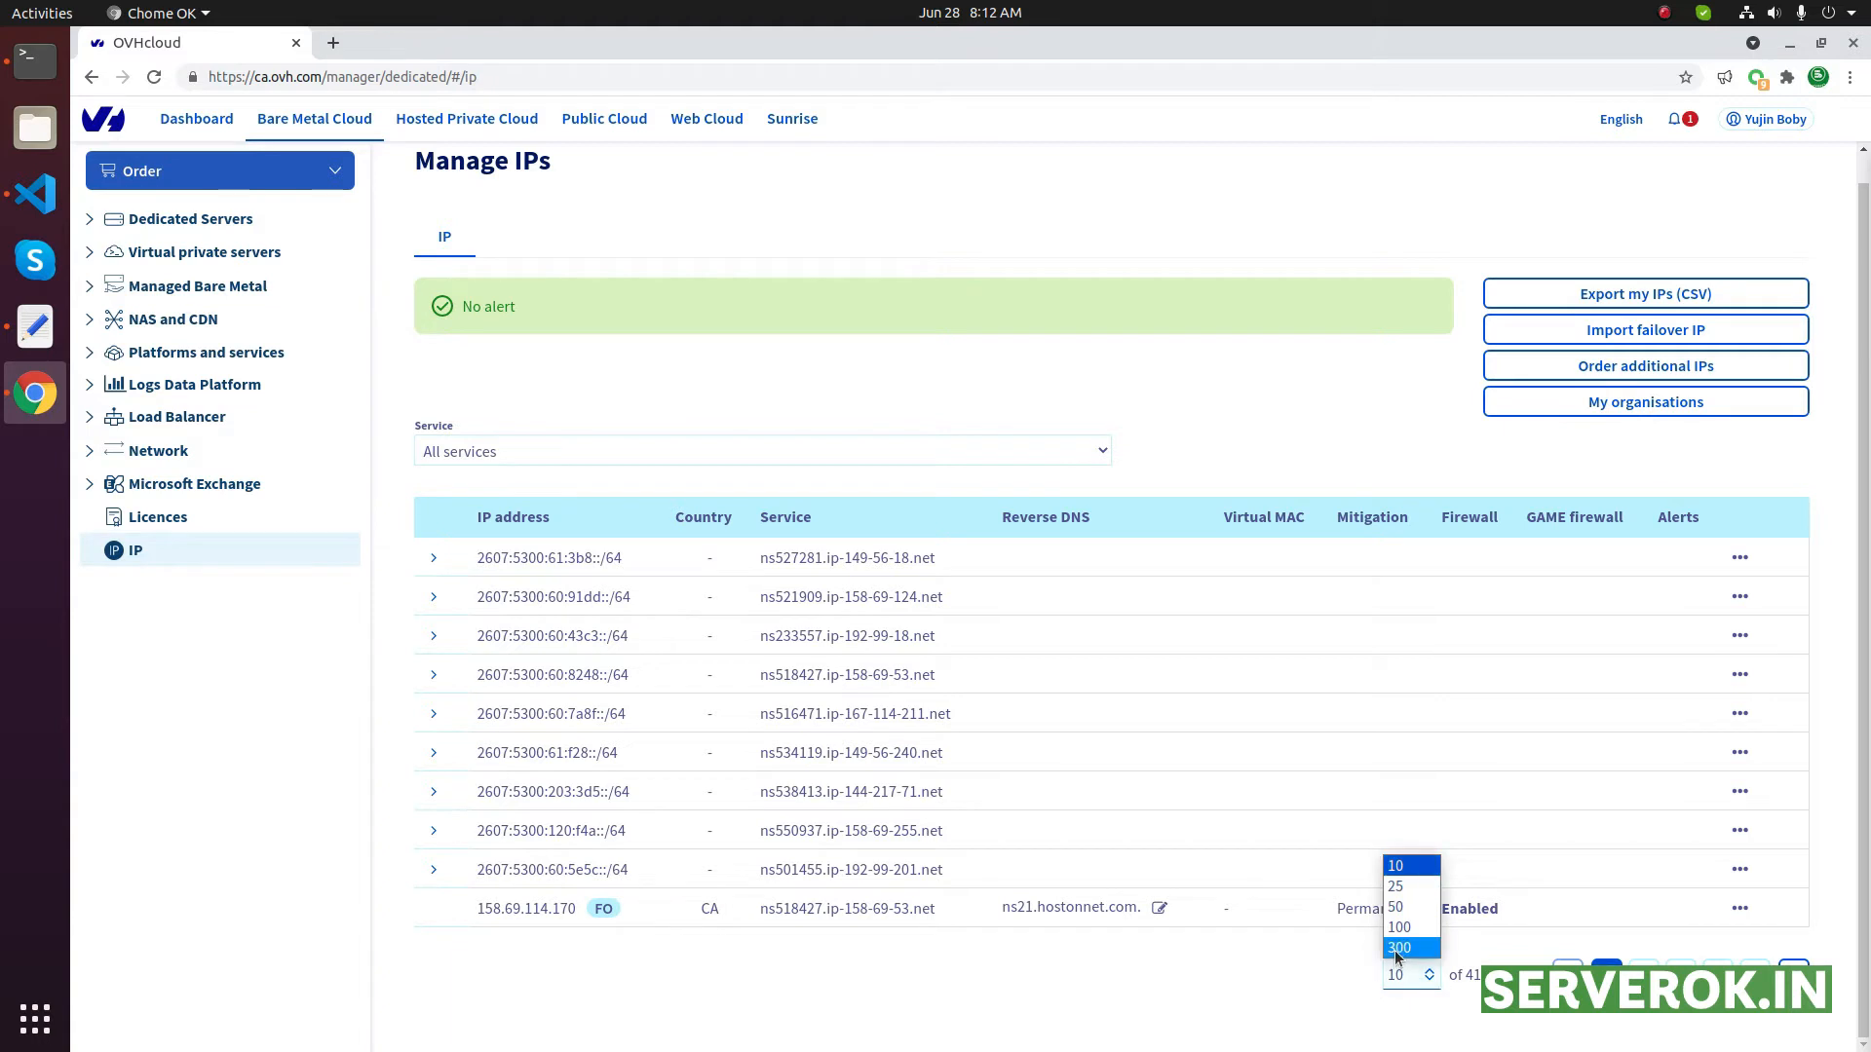
{"action": "left_click", "coordinate": [1399, 947]}
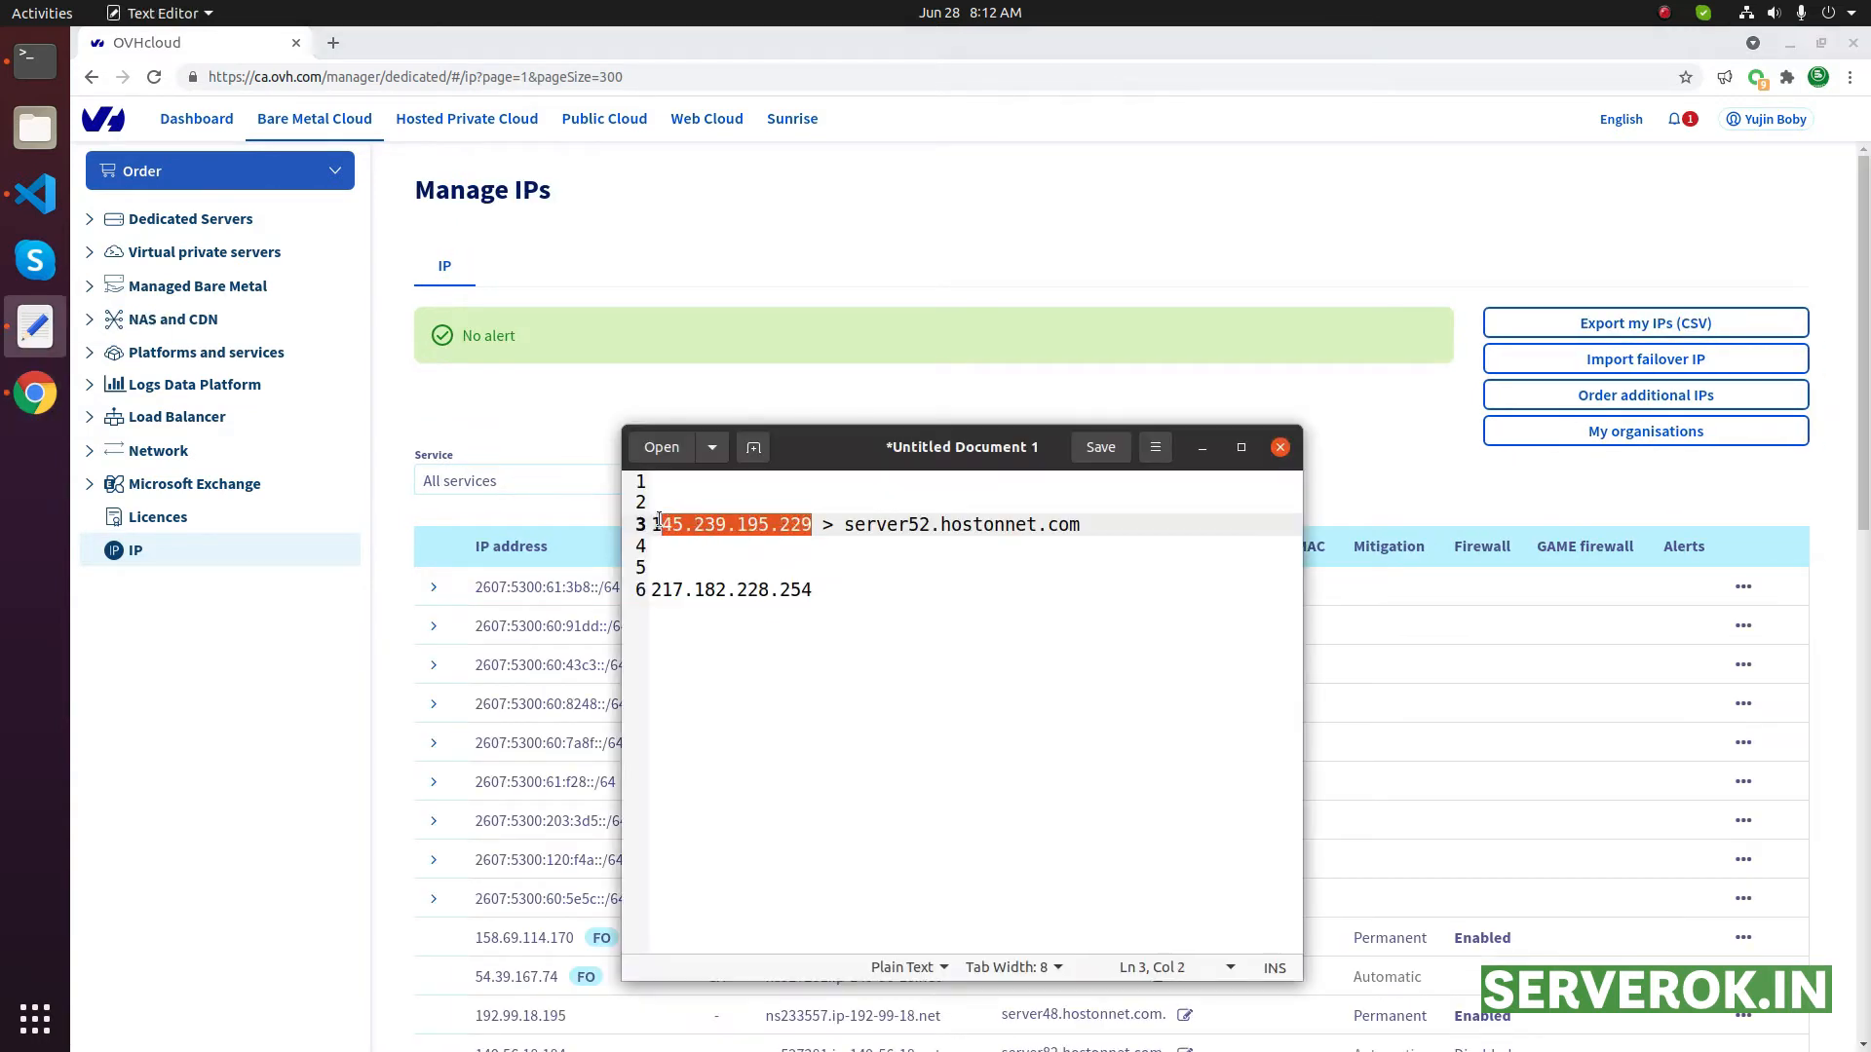
Change the reverse DNS of 145.239.195.229 to server52.hostonnet.com and confirm
{"action": "left_click", "coordinate": [1280, 447]}
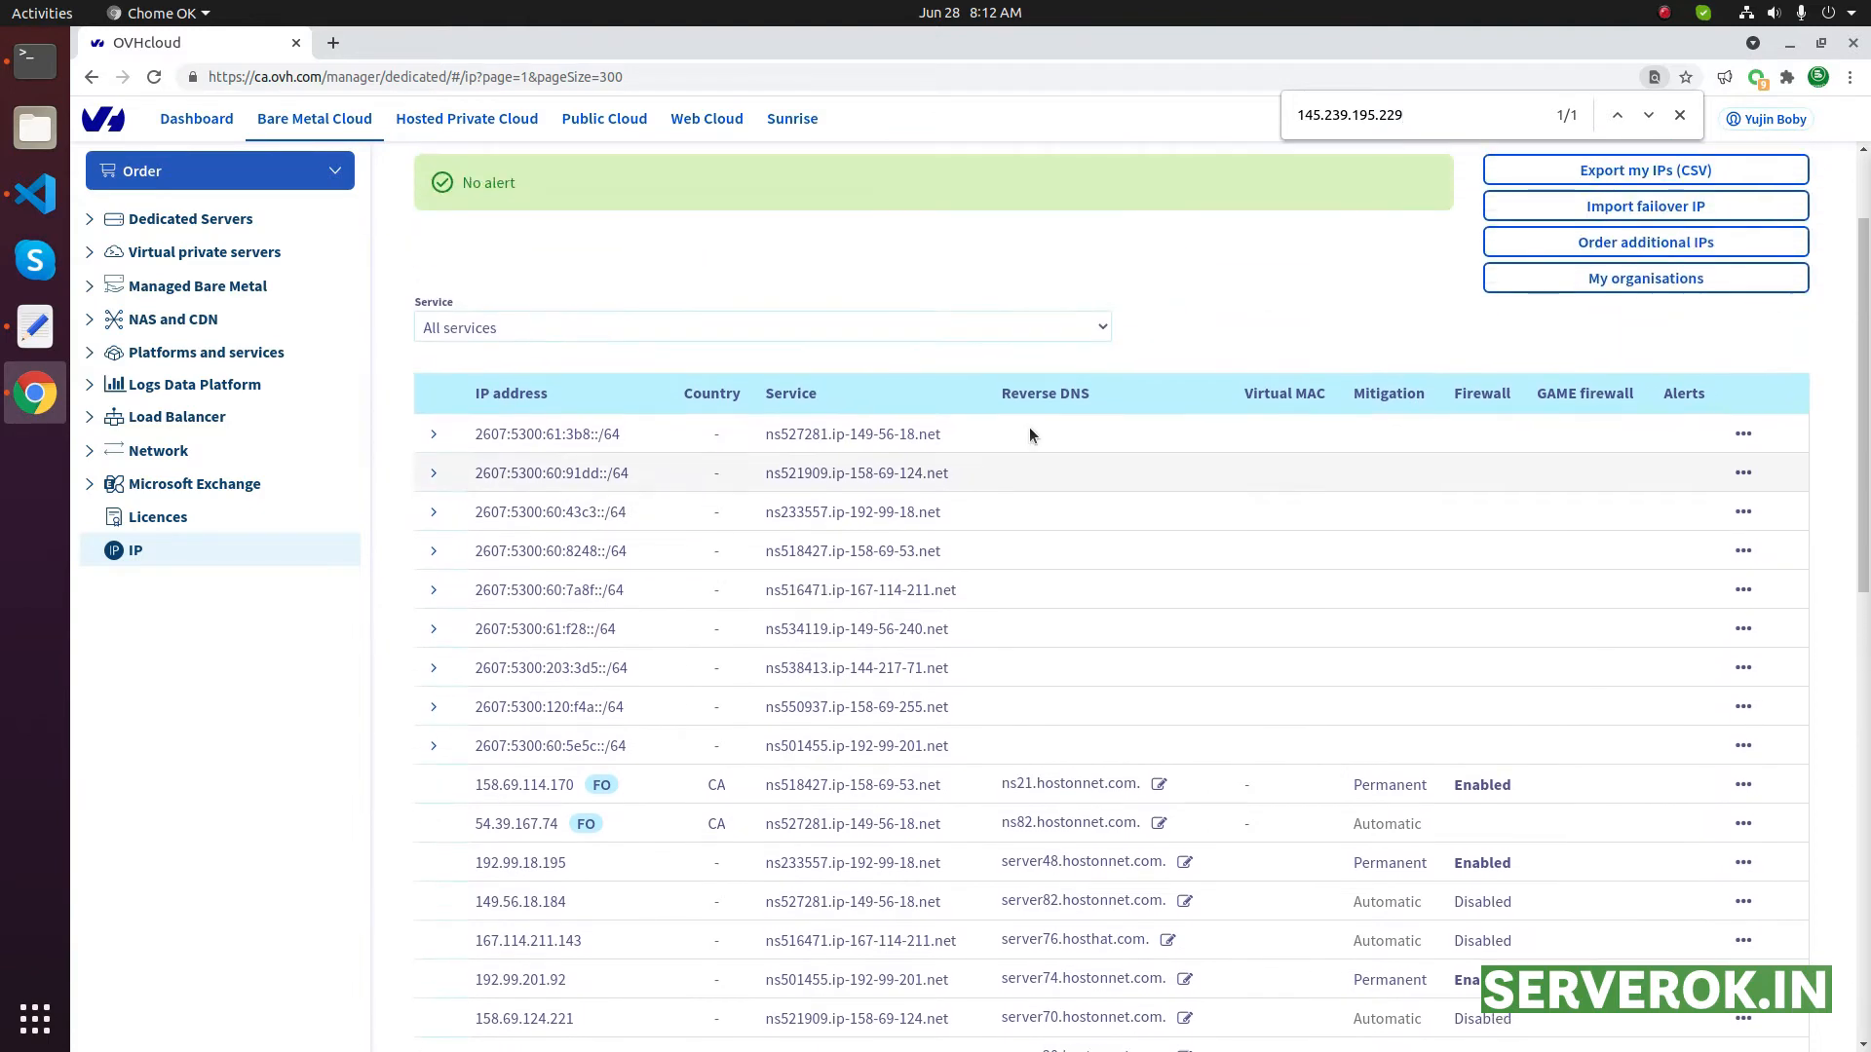
{"action": "double_click", "coordinate": [1044, 394]}
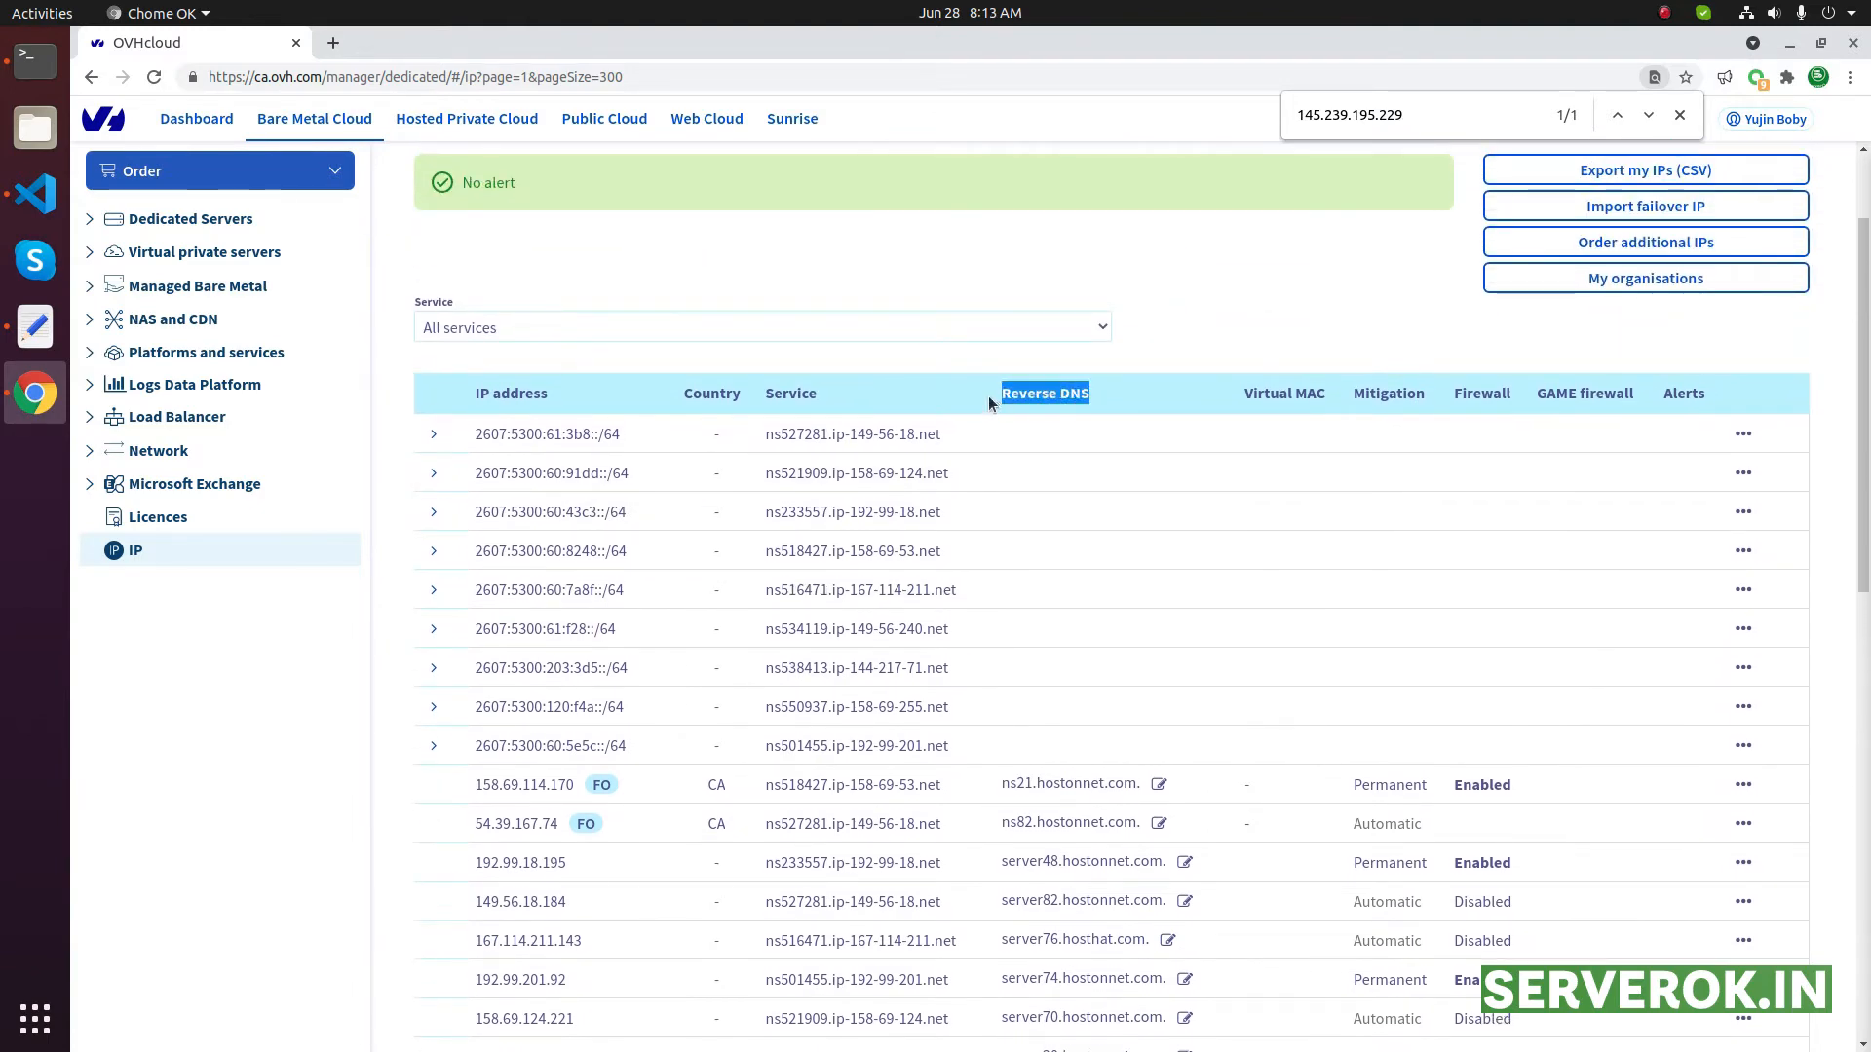
{"action": "scroll", "scroll_direction": "down", "scroll_amount": 3}
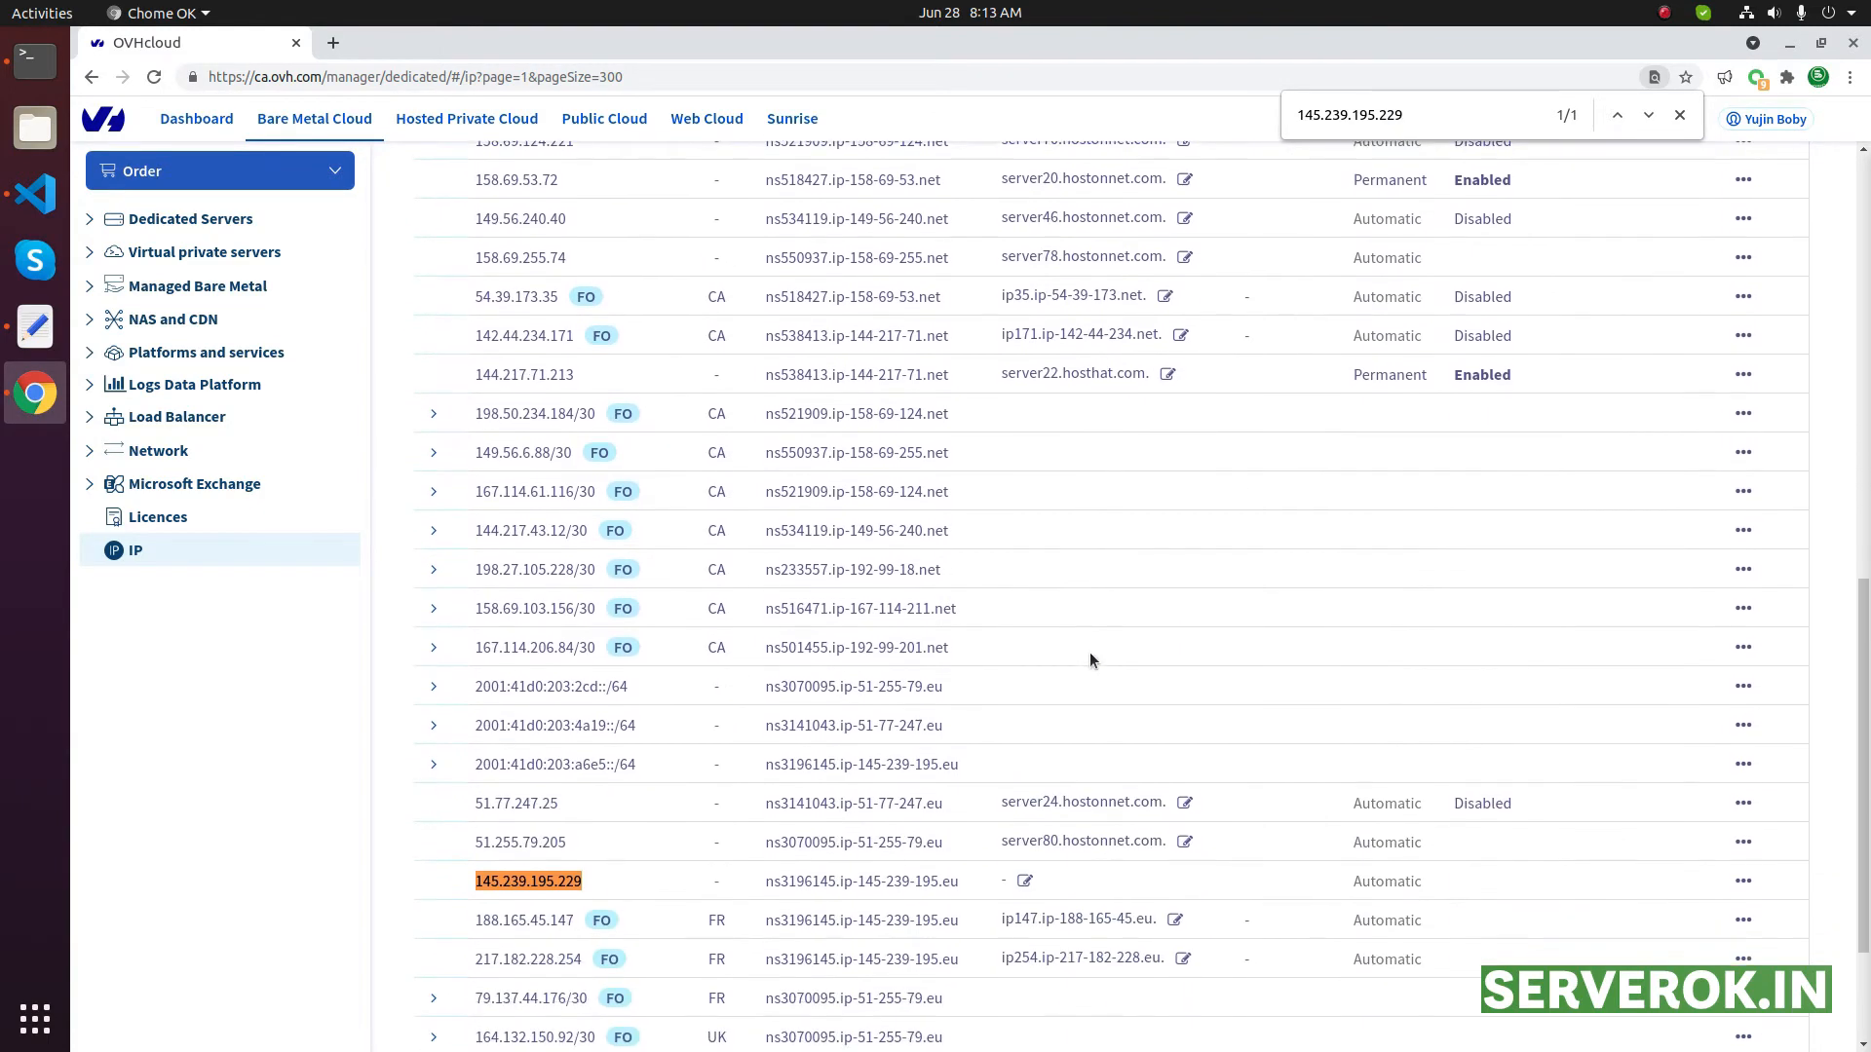
{"action": "scroll", "scroll_direction": "down", "scroll_amount": 3}
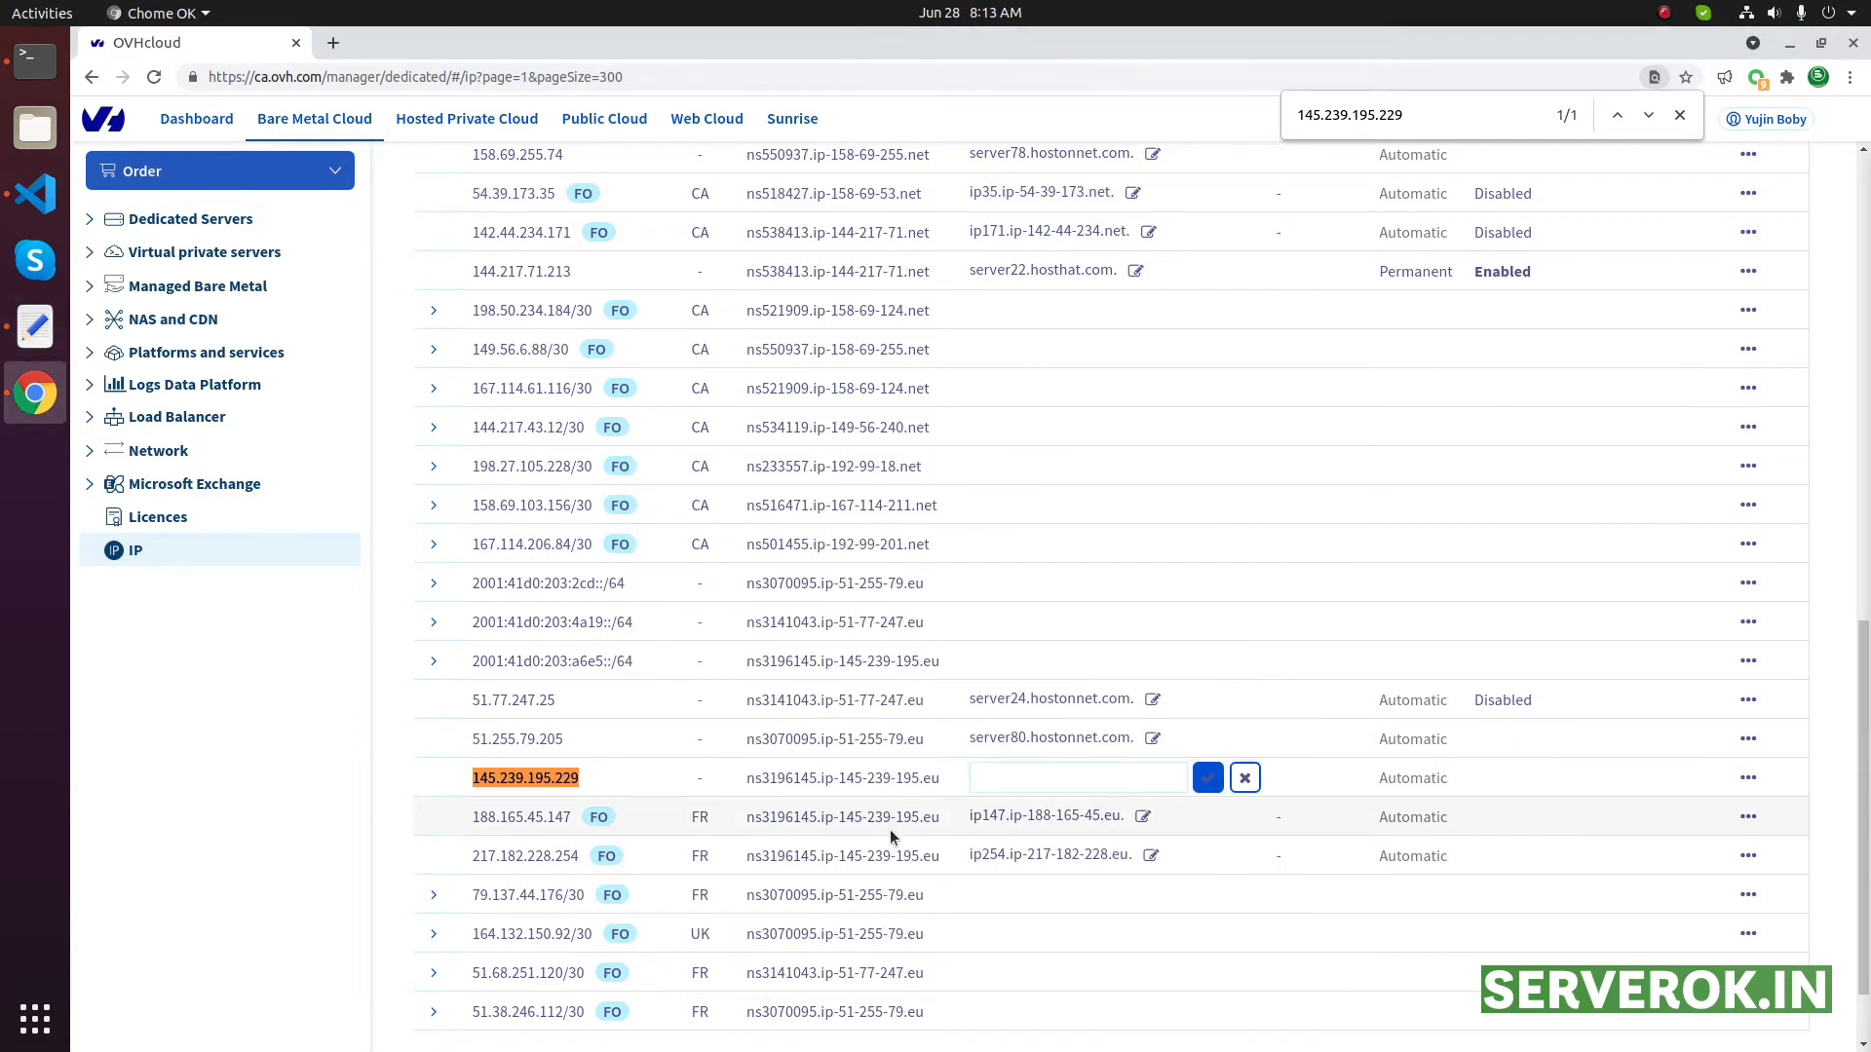
{"action": "type", "text": "server52.hostonnet.com"}
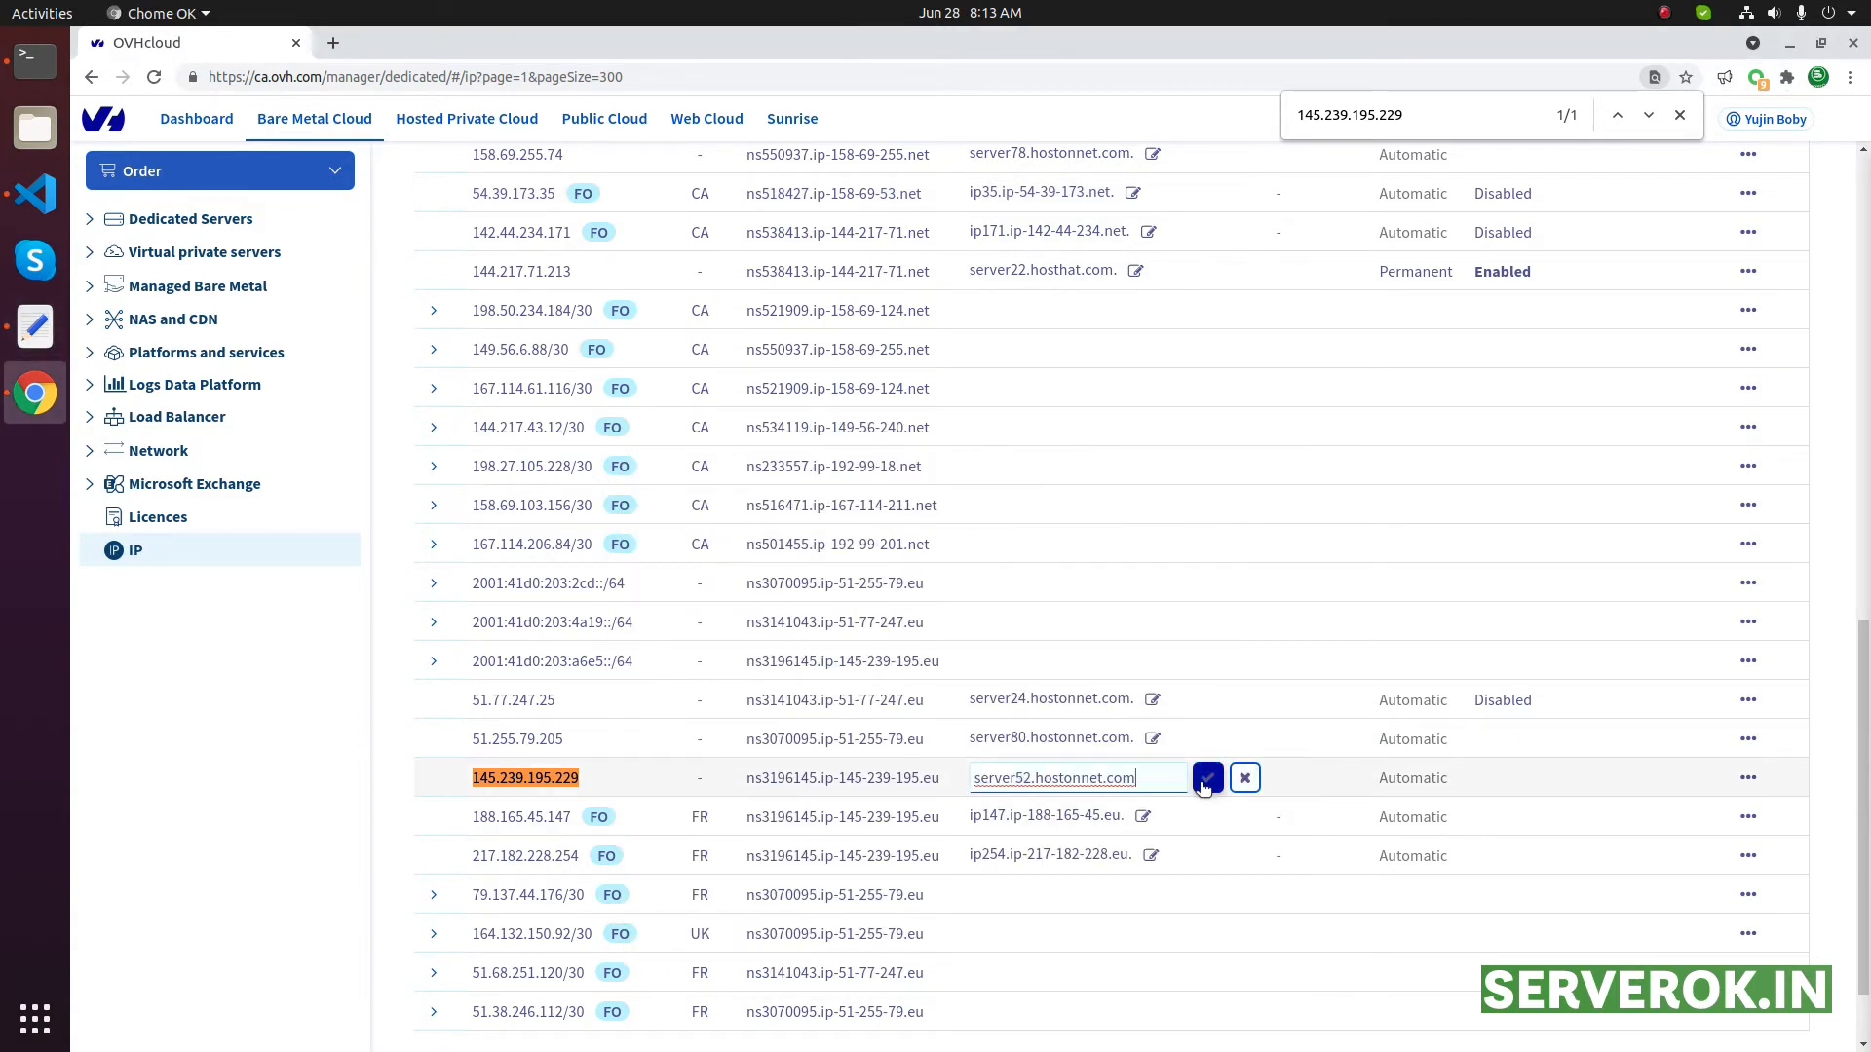
{"action": "mouse_move", "coordinate": [1207, 776]}
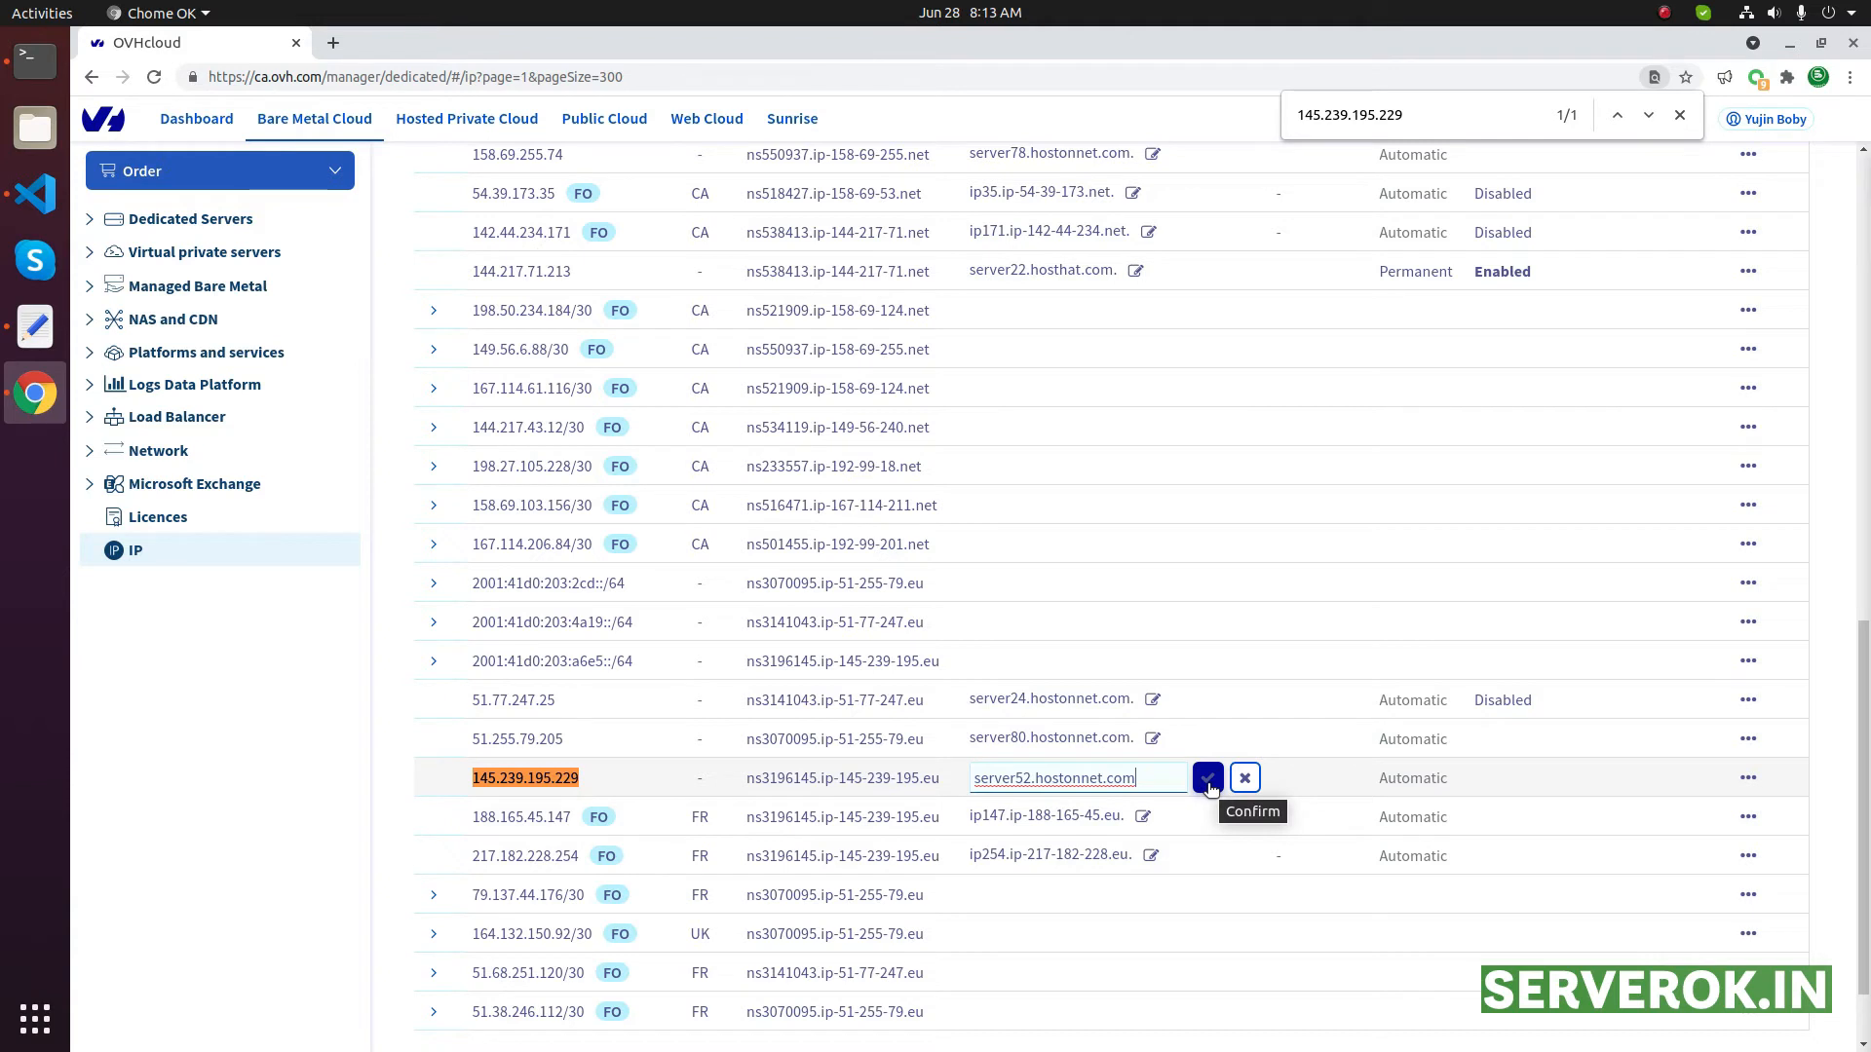
{"action": "left_click", "coordinate": [1206, 777]}
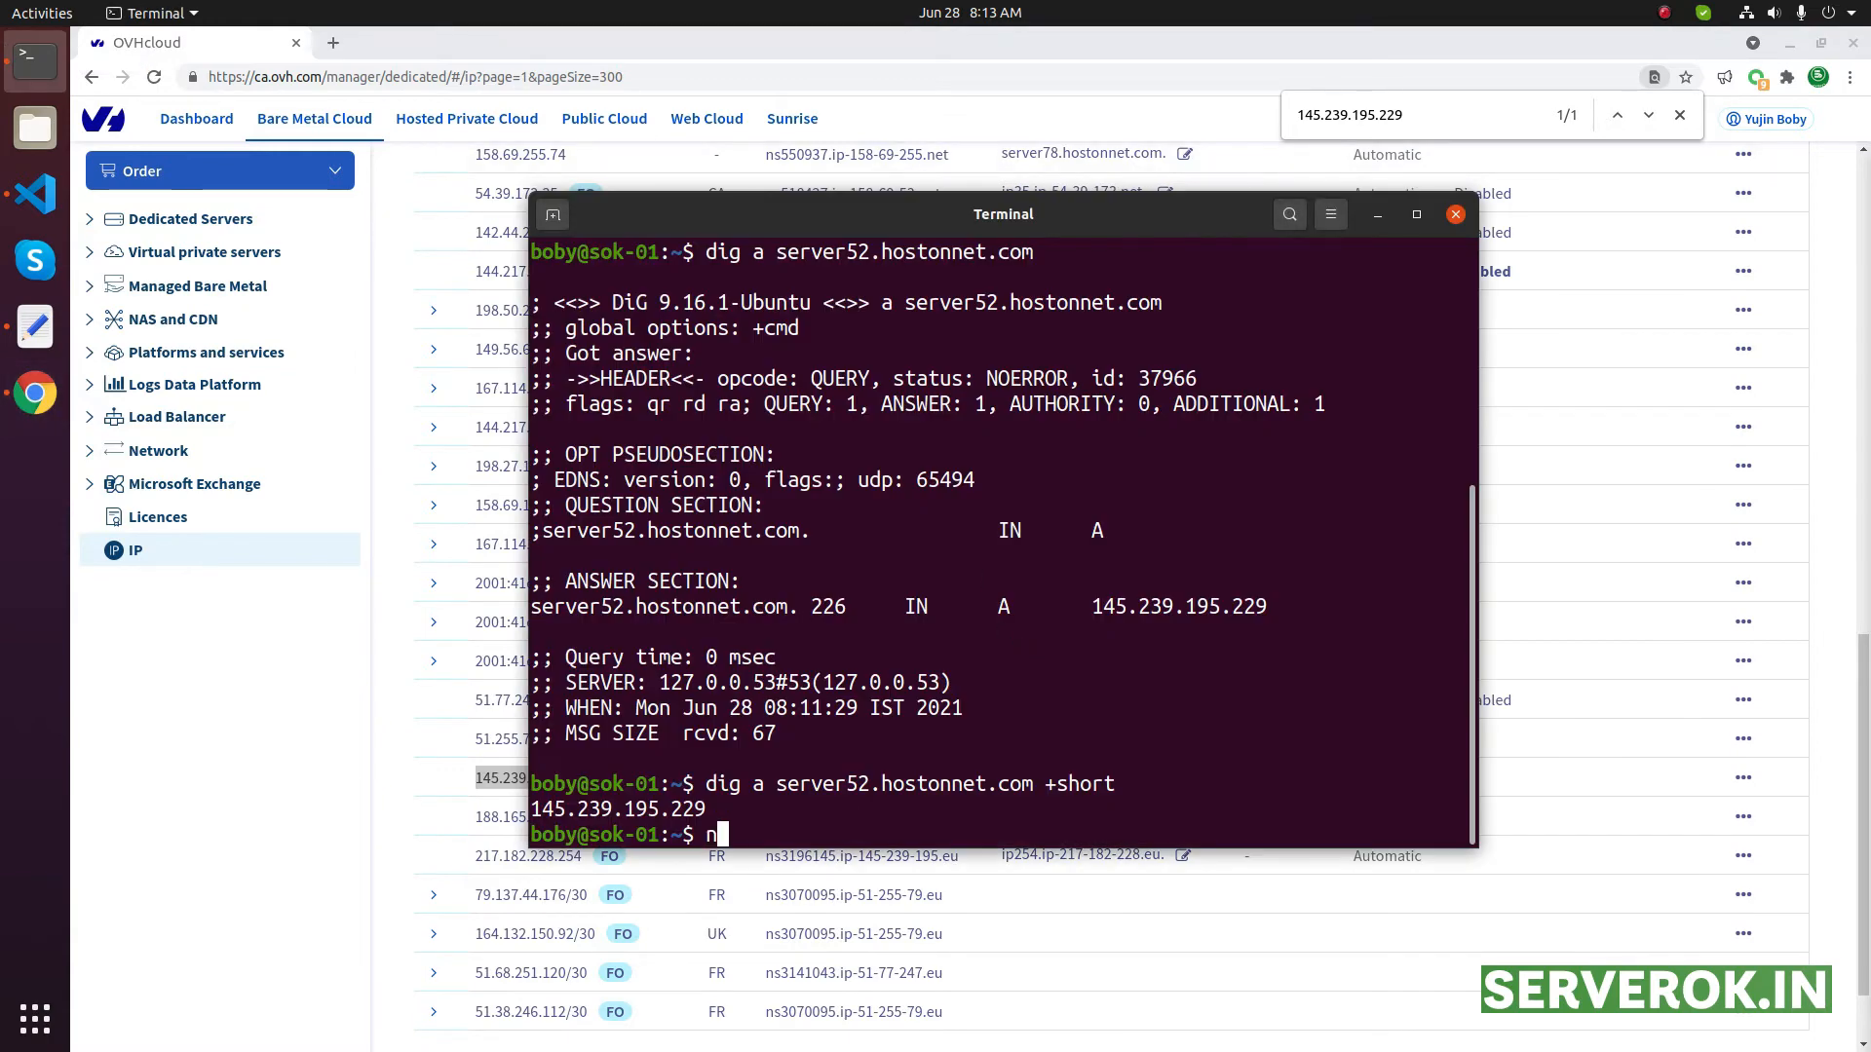
Reverse-look up 145.239.195.229 with nslookup, still showing the old ns3196145 name
{"action": "type", "text": "slookup 145.239.195.229"}
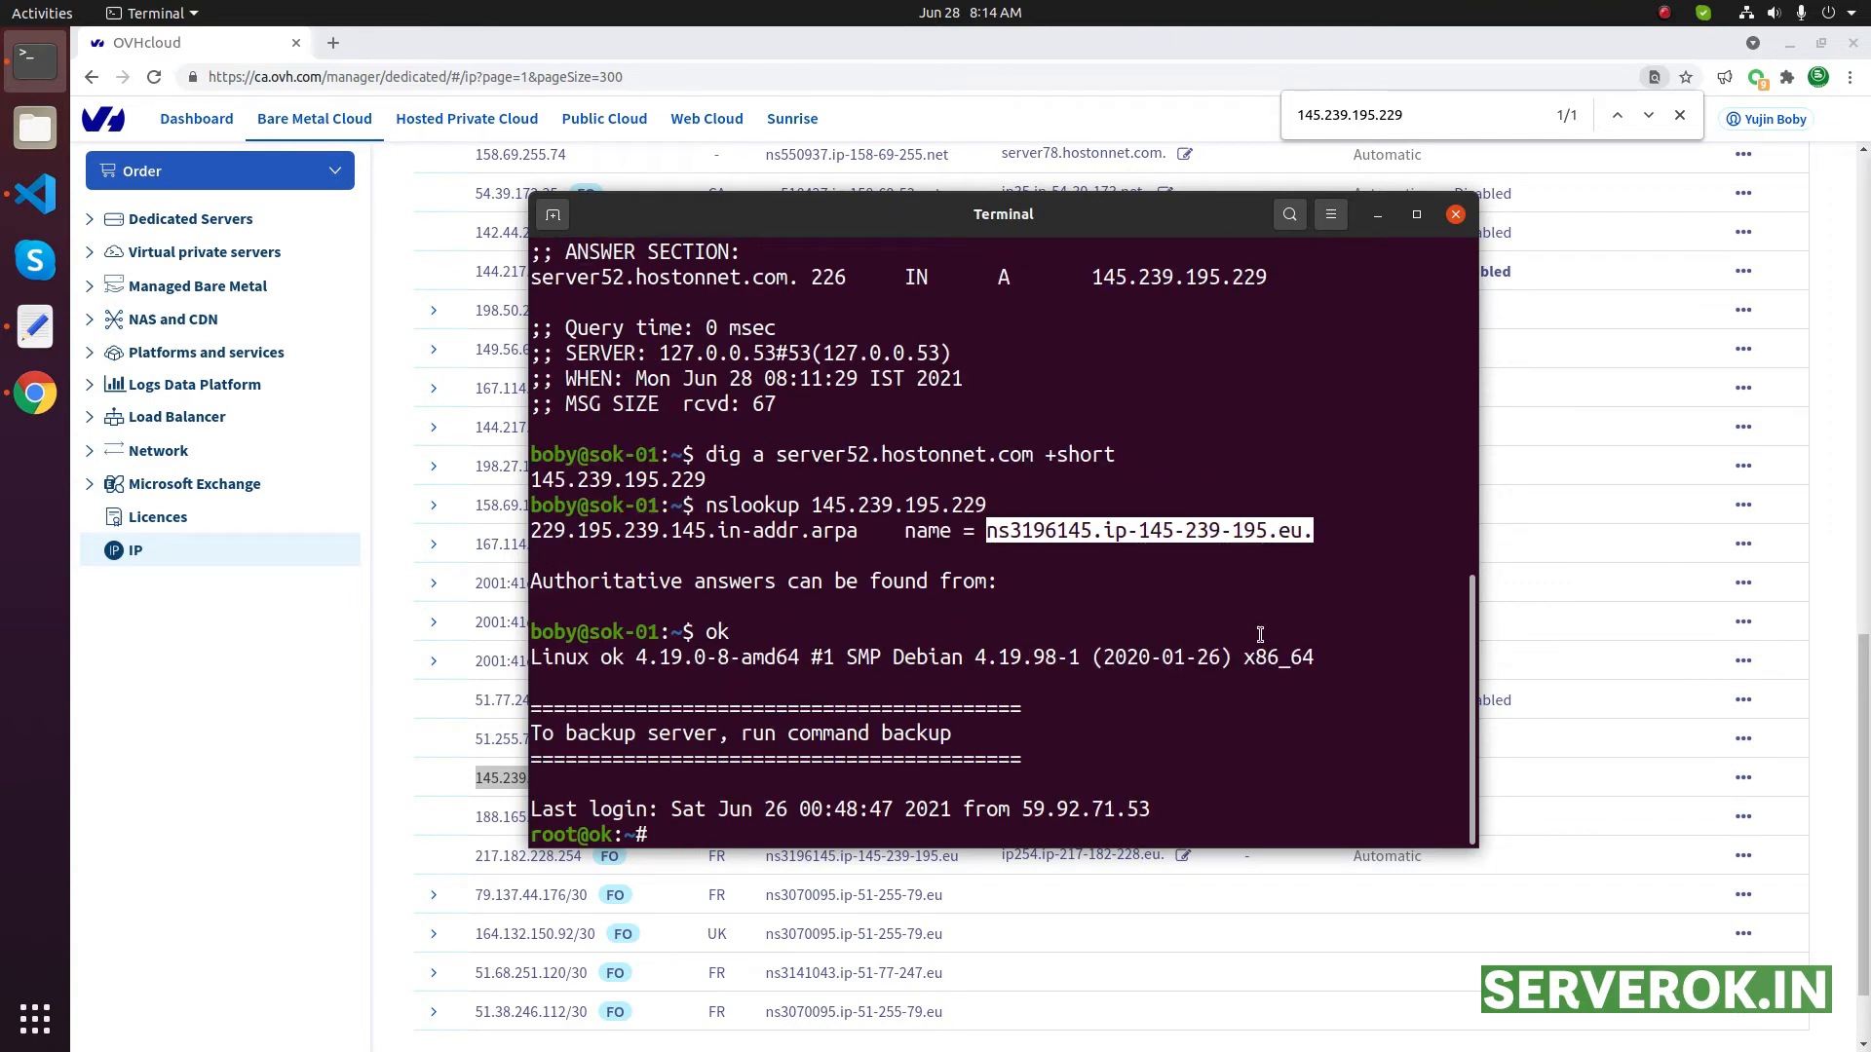
{"action": "type", "text": "nsl"}
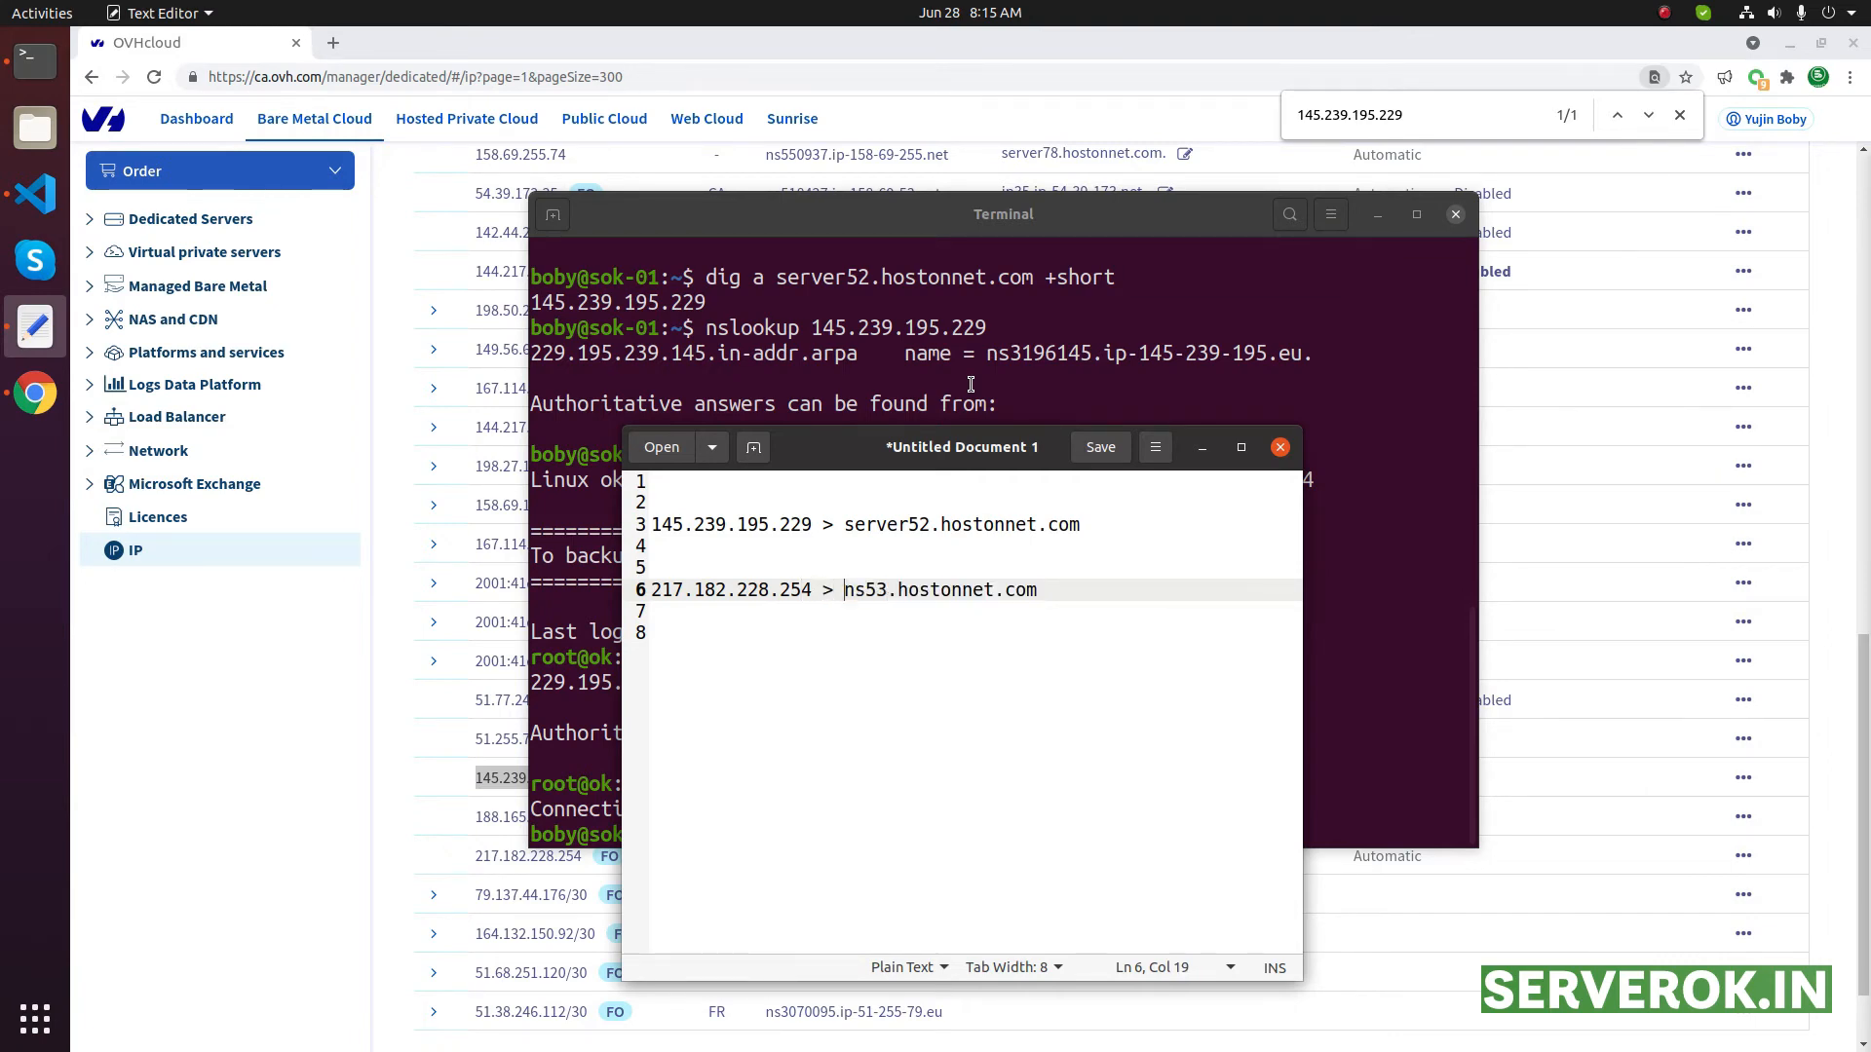
Resolve ns53.hostonnet.com to 217.182.228.254, then reverse-look up that IP, showing ip254.ip-217-182-228.eu
{"action": "left_click", "coordinate": [842, 590]}
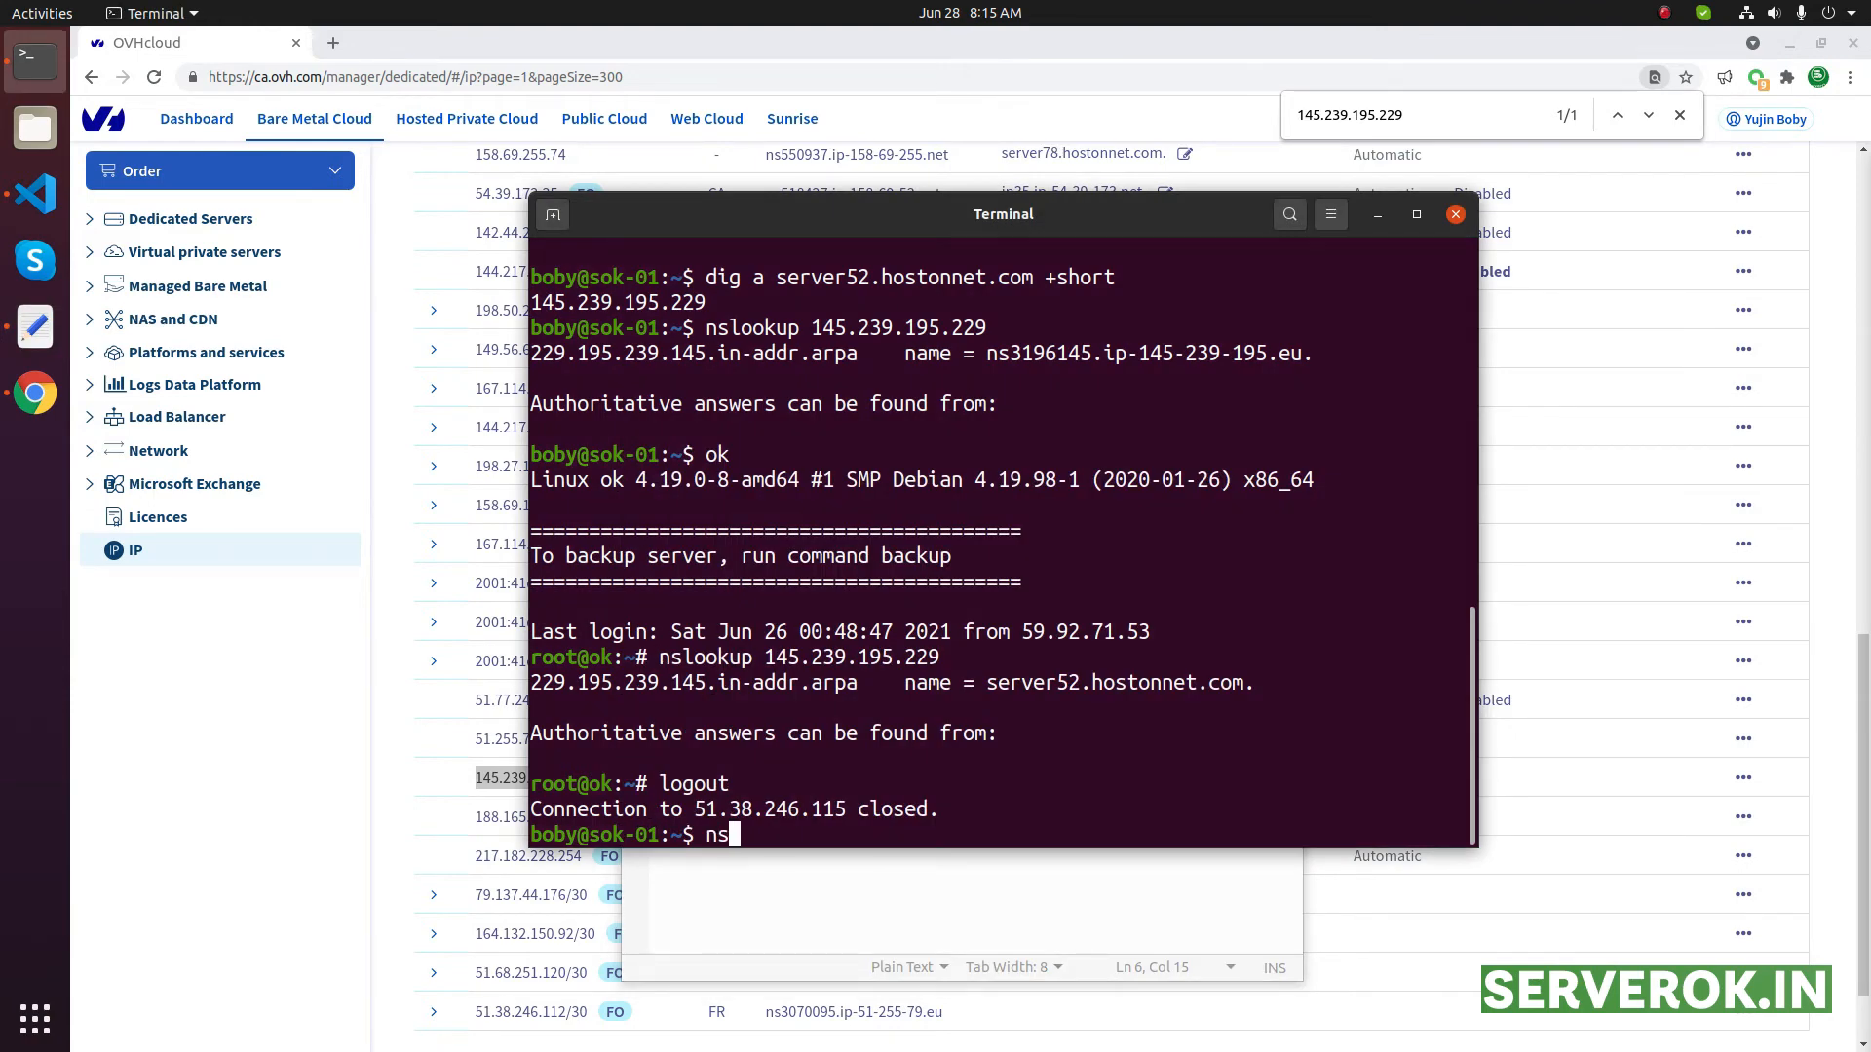
{"action": "type", "text": "lookup ns53.hostonnet.com"}
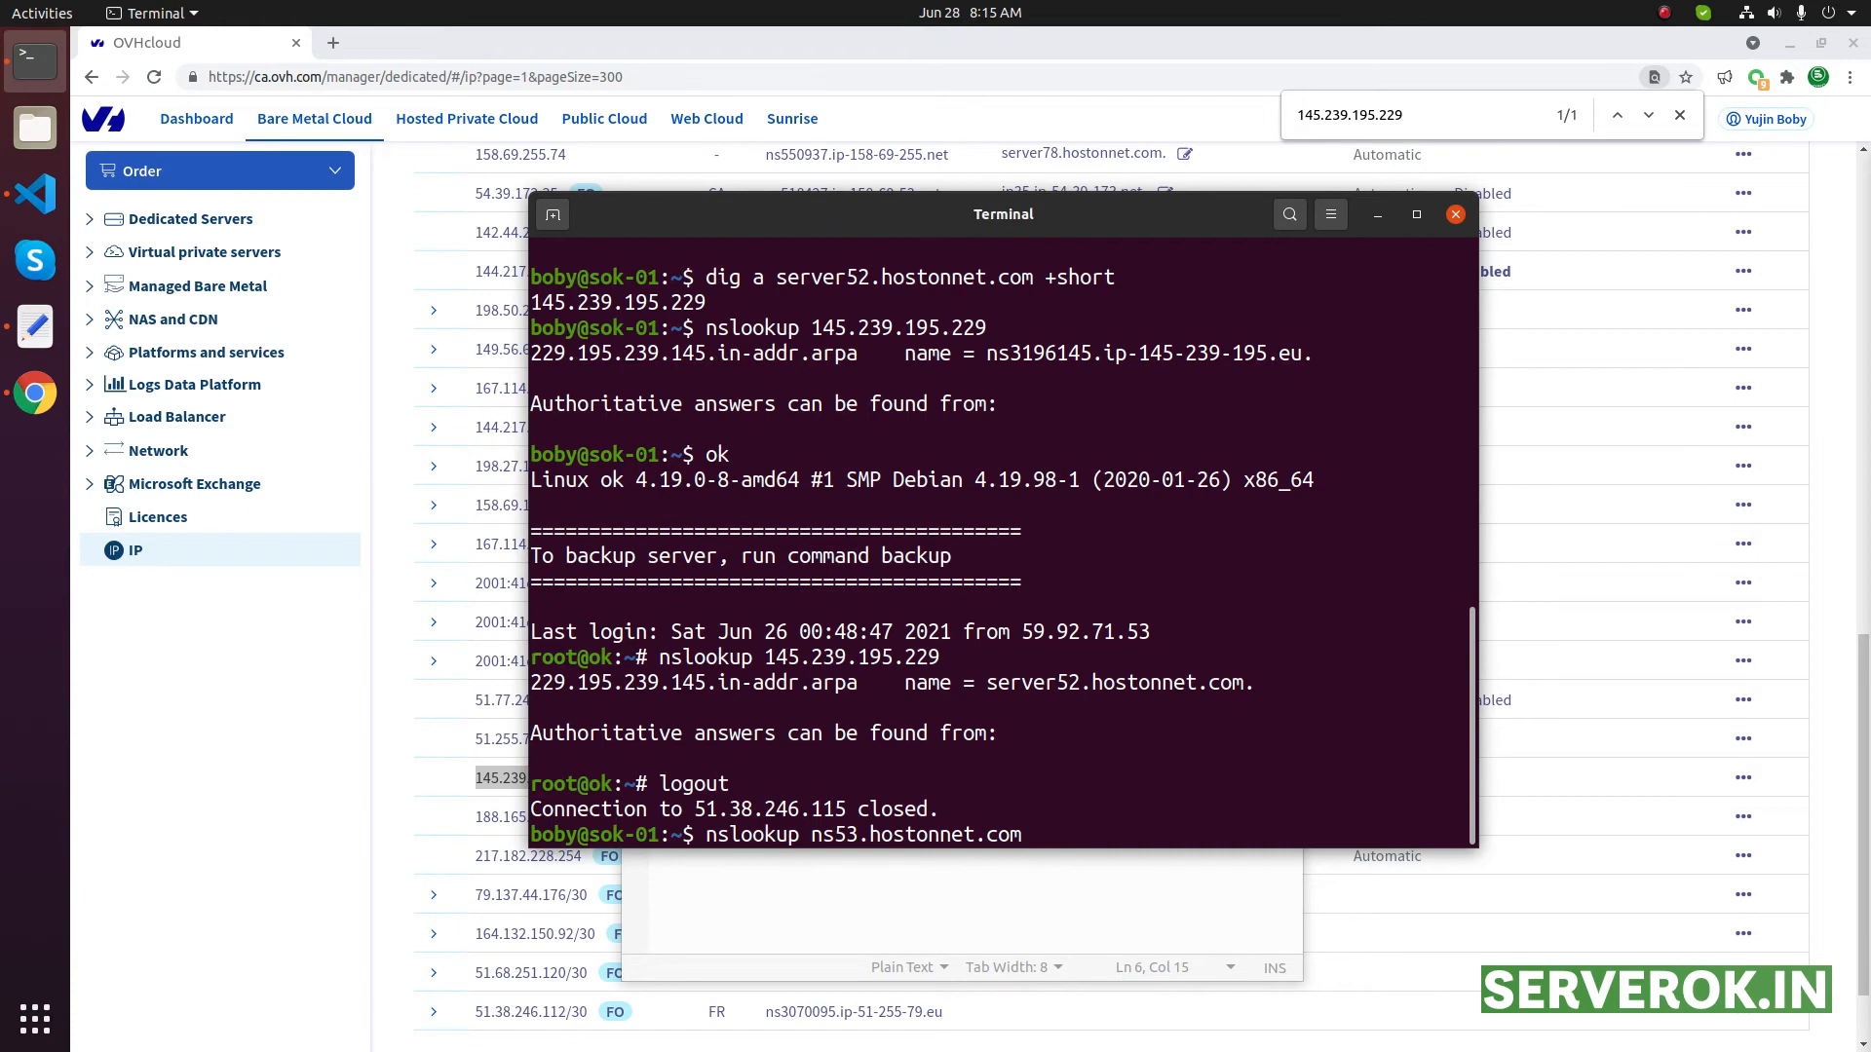
{"action": "key", "text": "Return"}
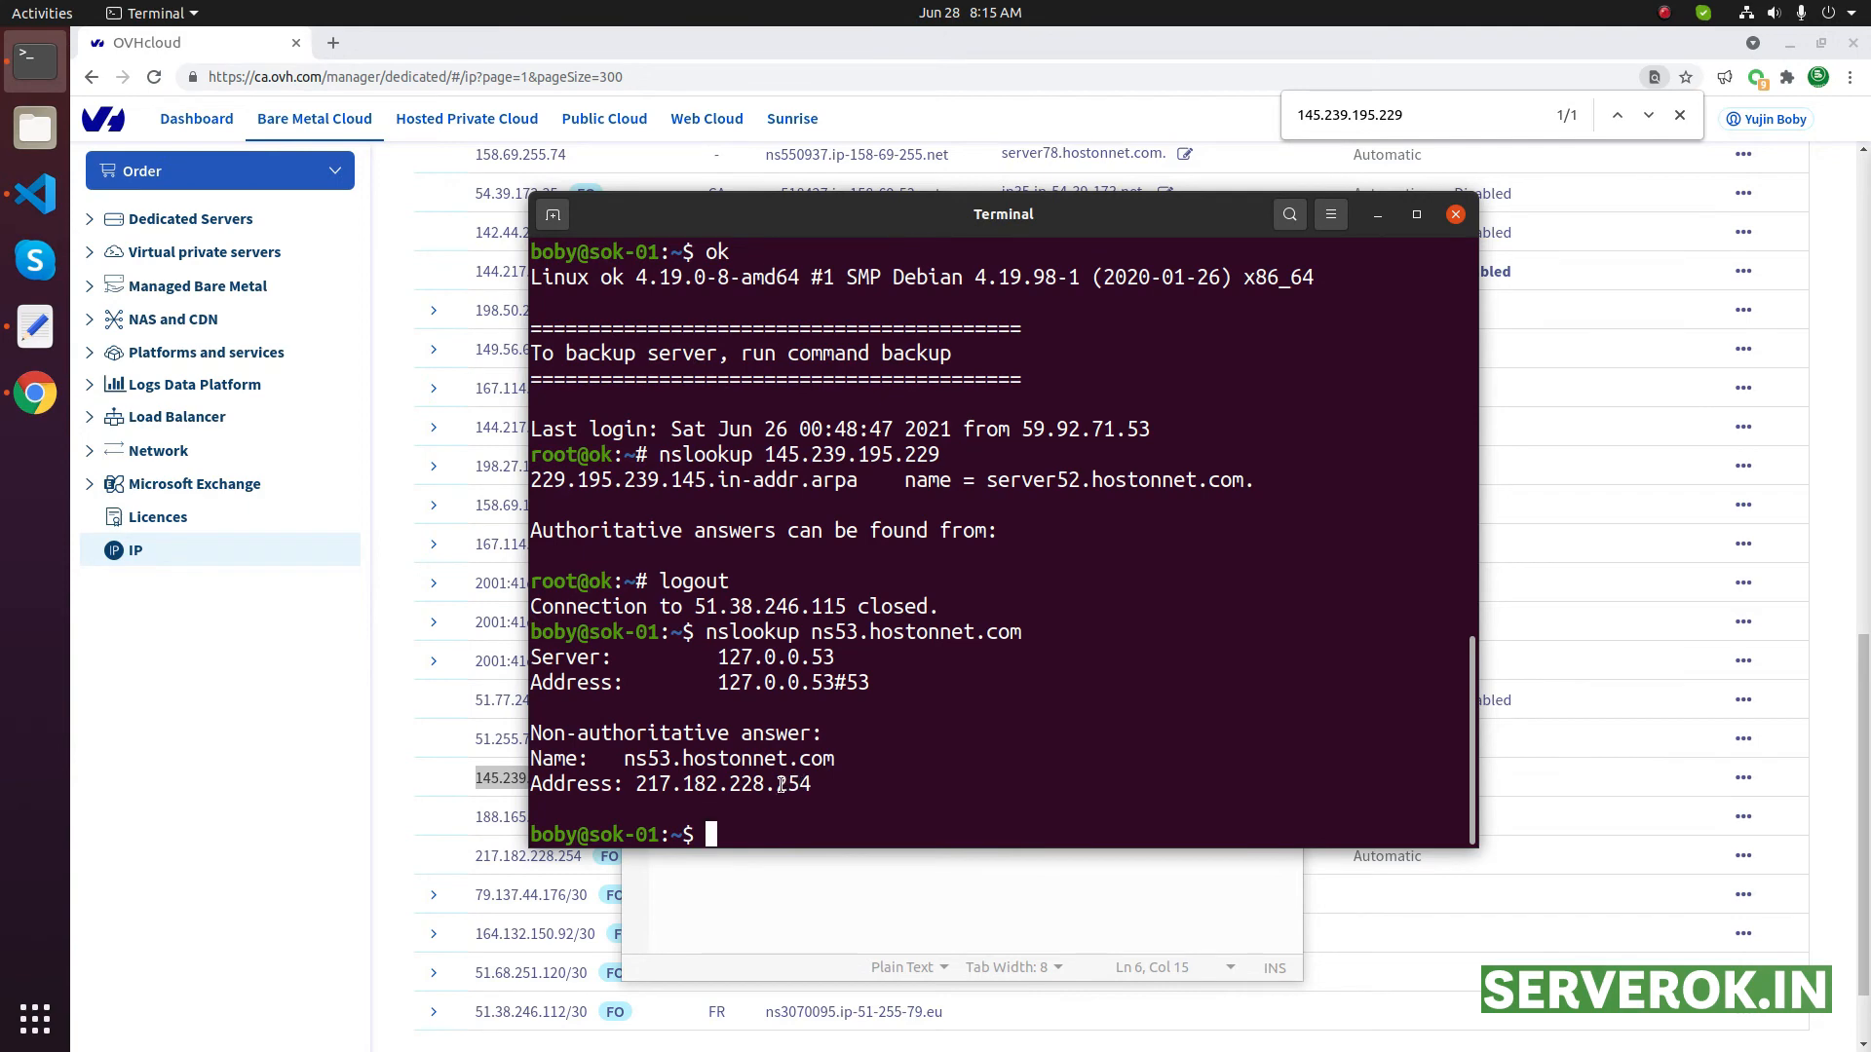
{"action": "double_click", "coordinate": [721, 782]}
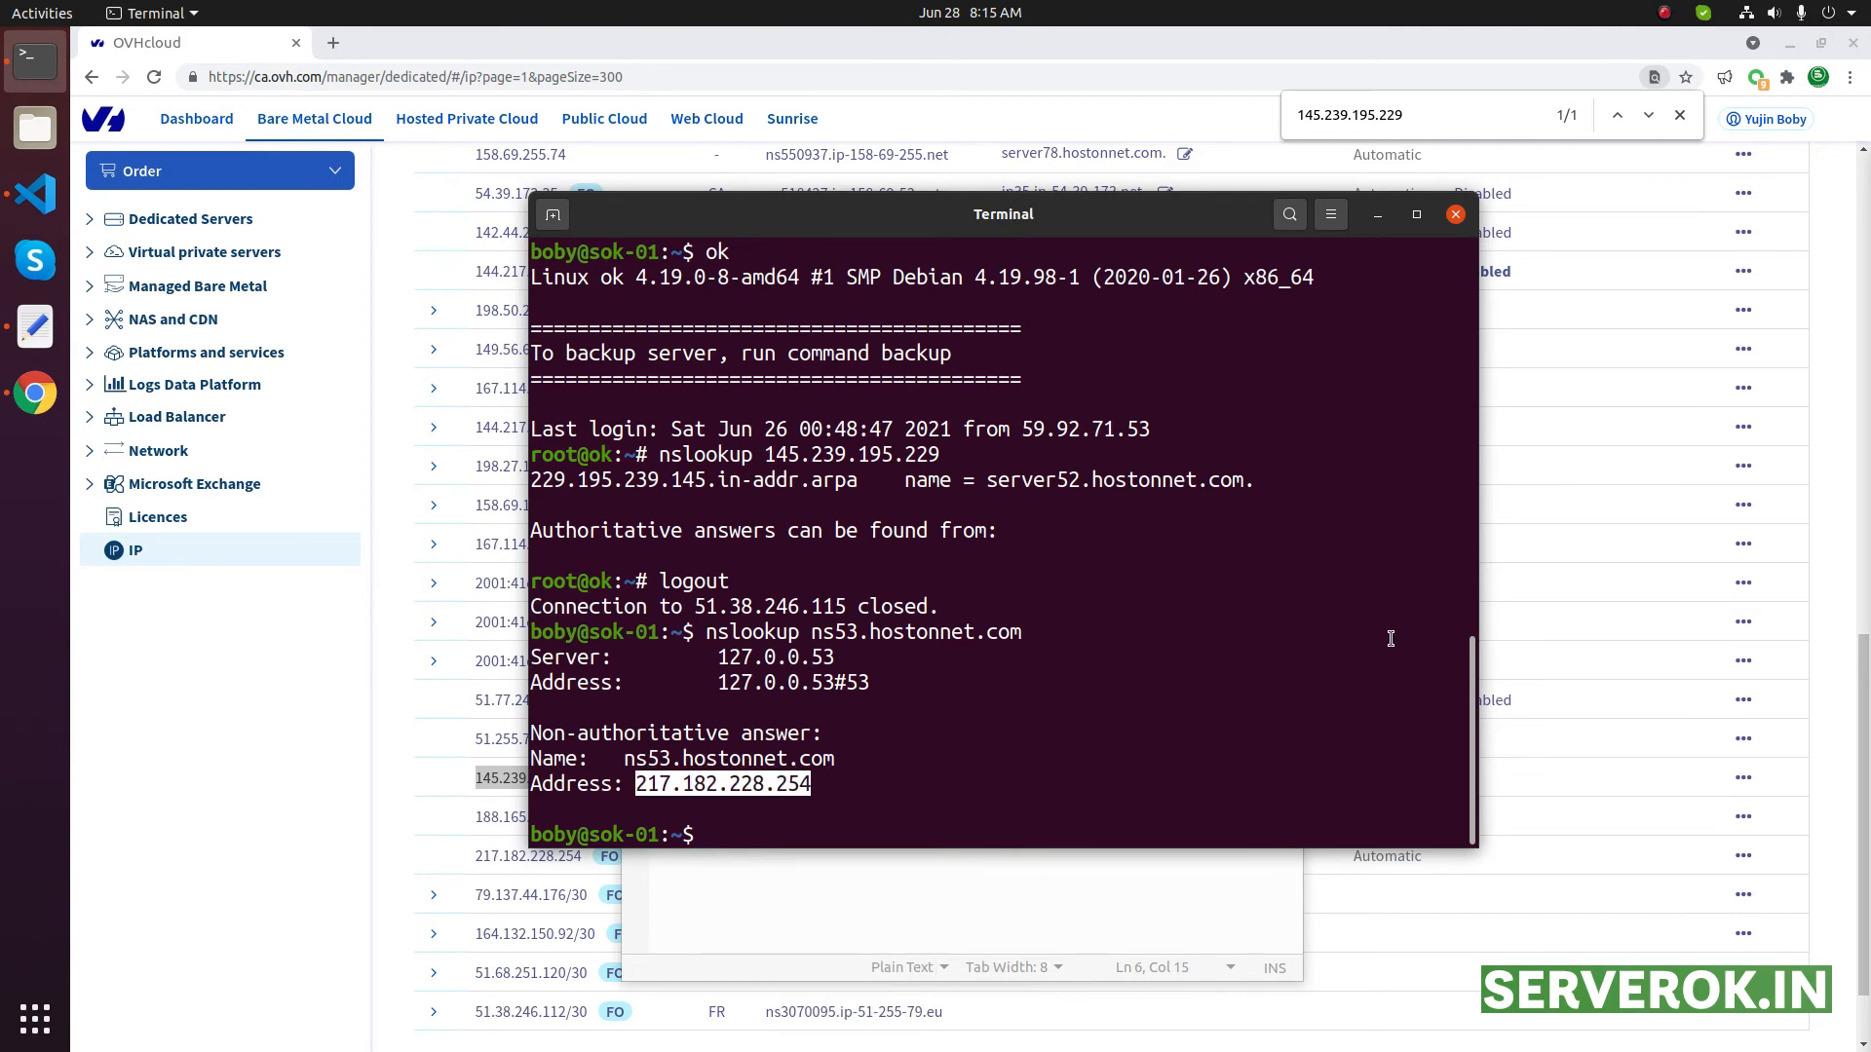
{"action": "type", "text": "nslookup 217.182.228.254"}
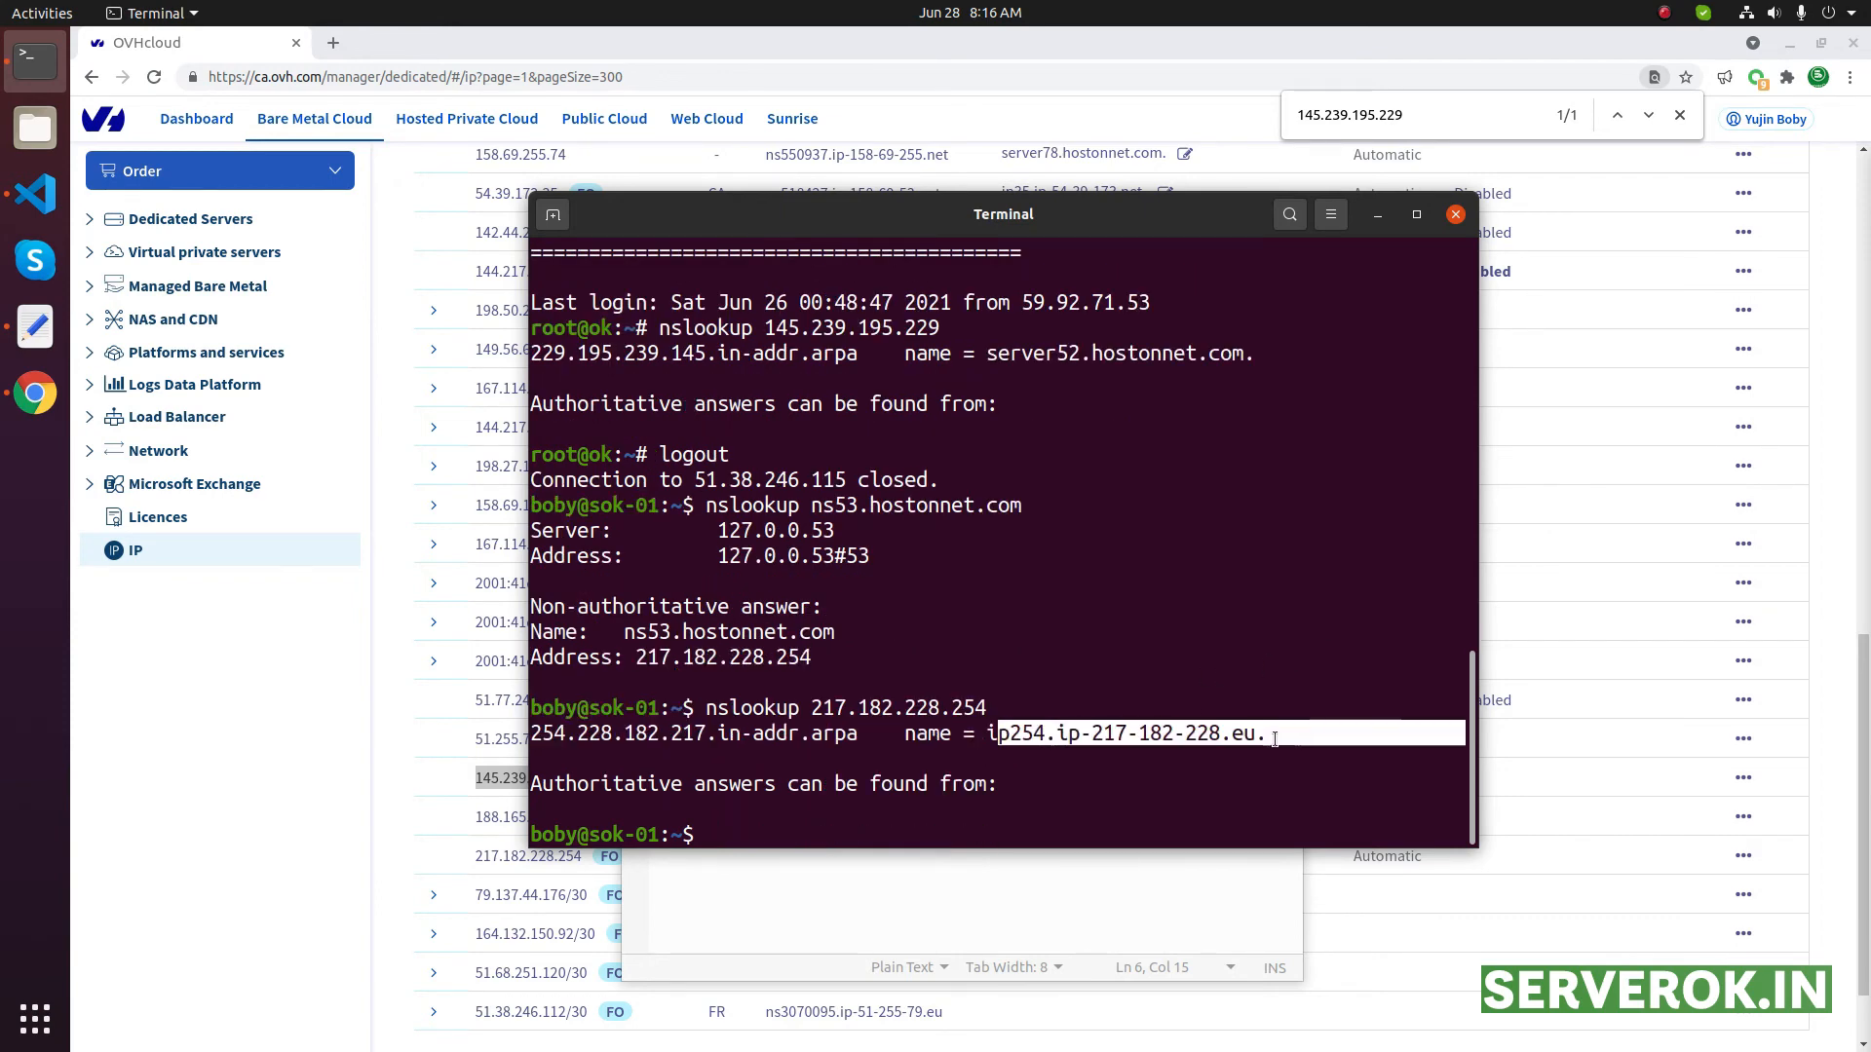
{"action": "right_click", "coordinate": [841, 708]}
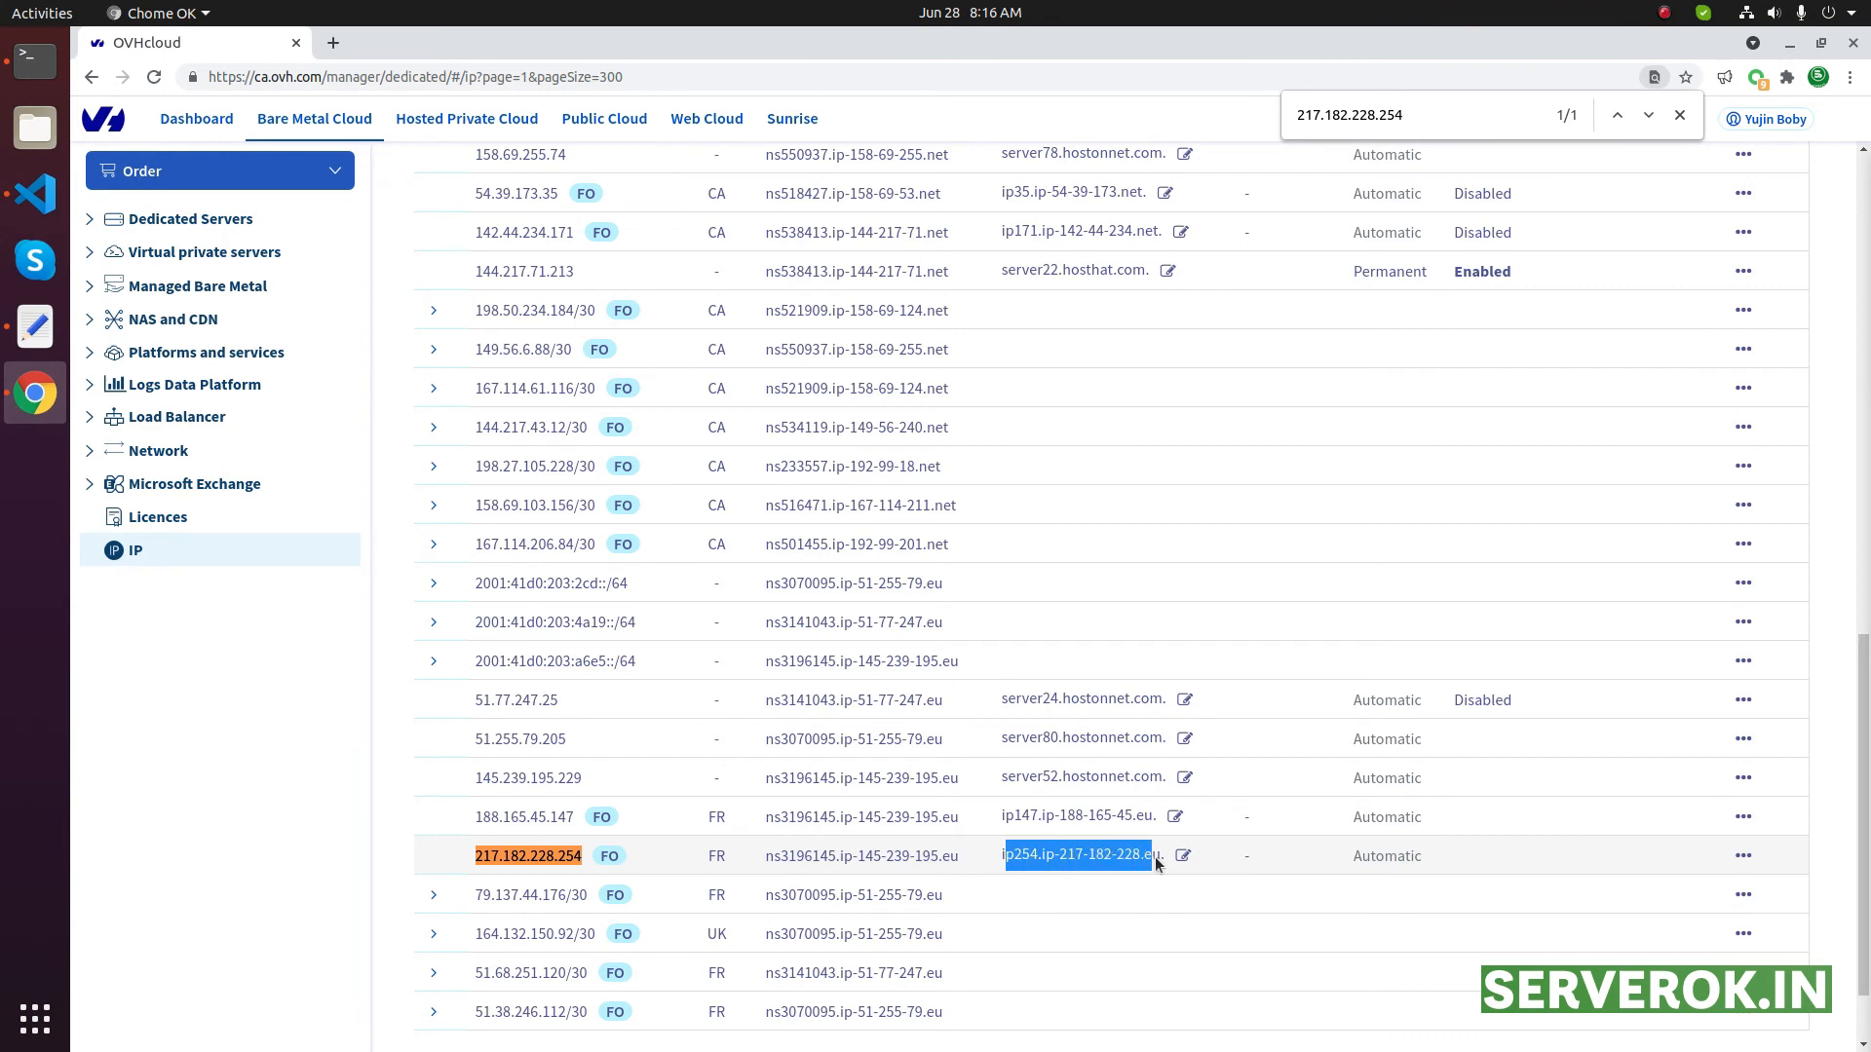
Enter ns53.hostonnet.com as the new reverse DNS for 217.182.228.254
{"action": "left_click", "coordinate": [1182, 855]}
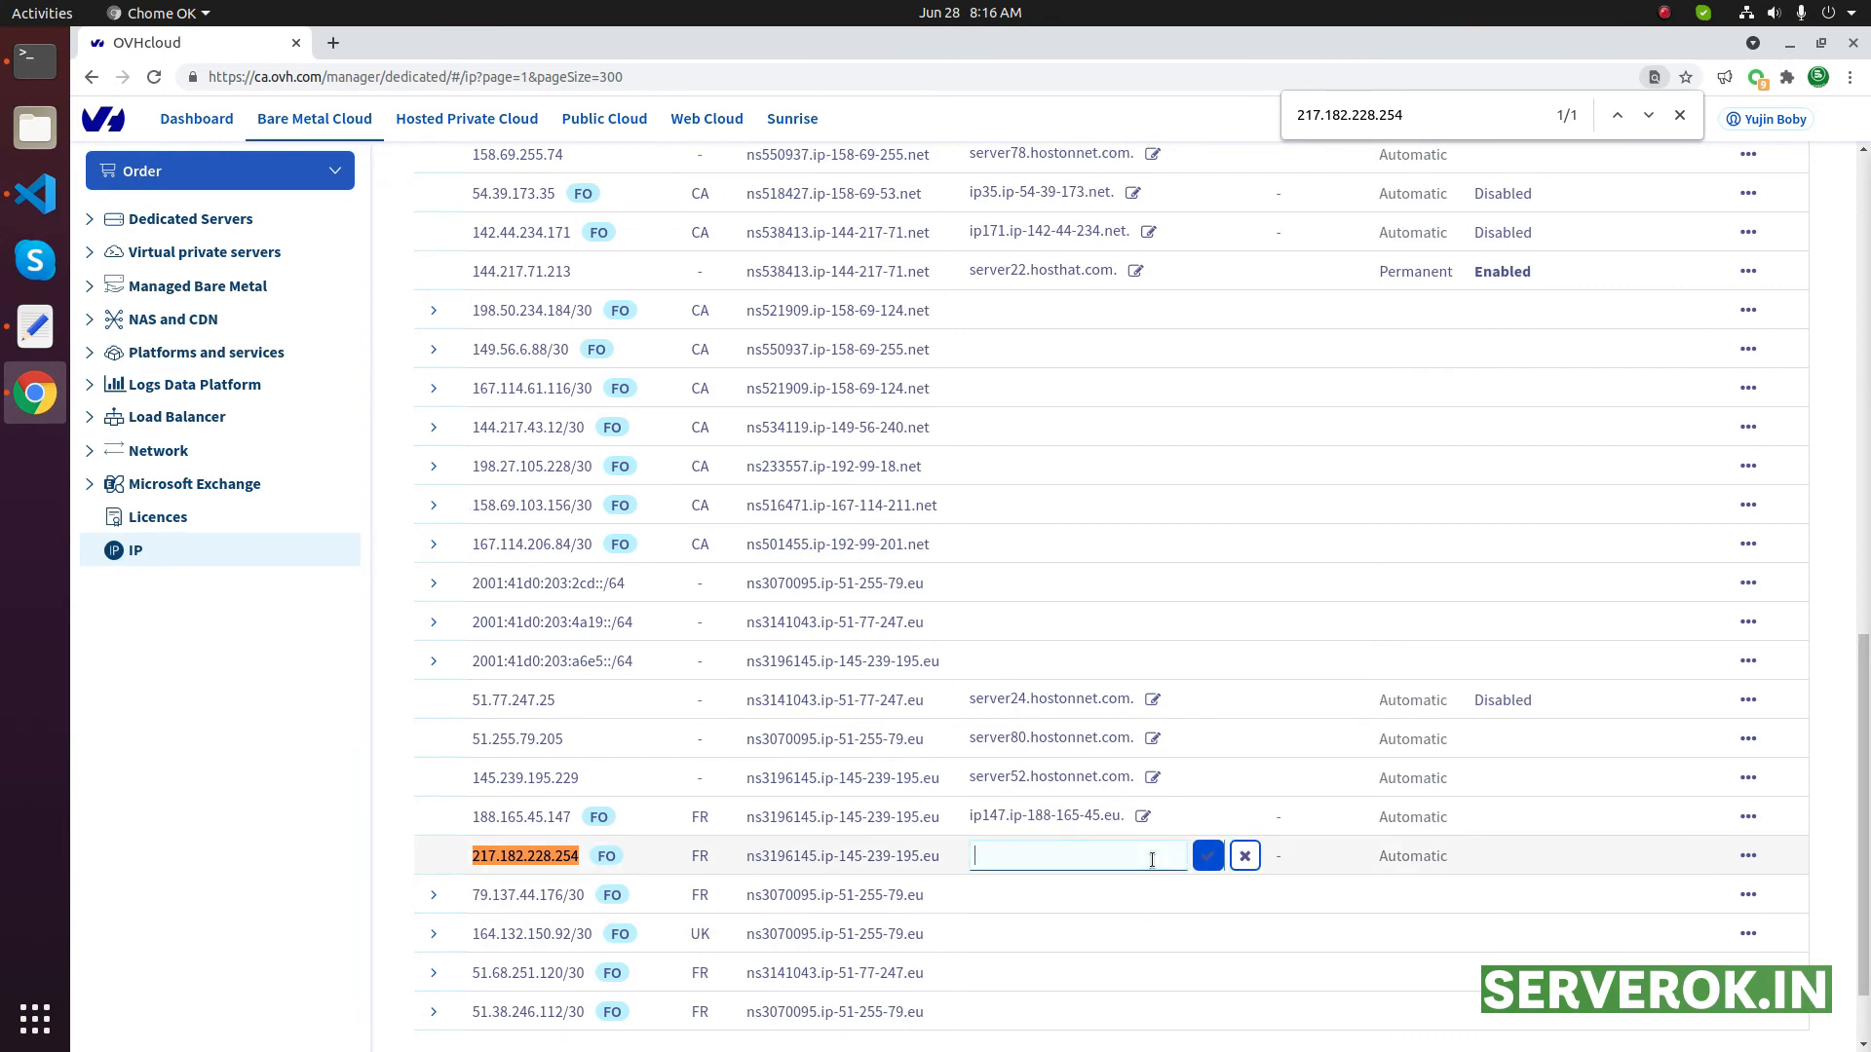
{"action": "type", "text": "ns53.hostonnet.com"}
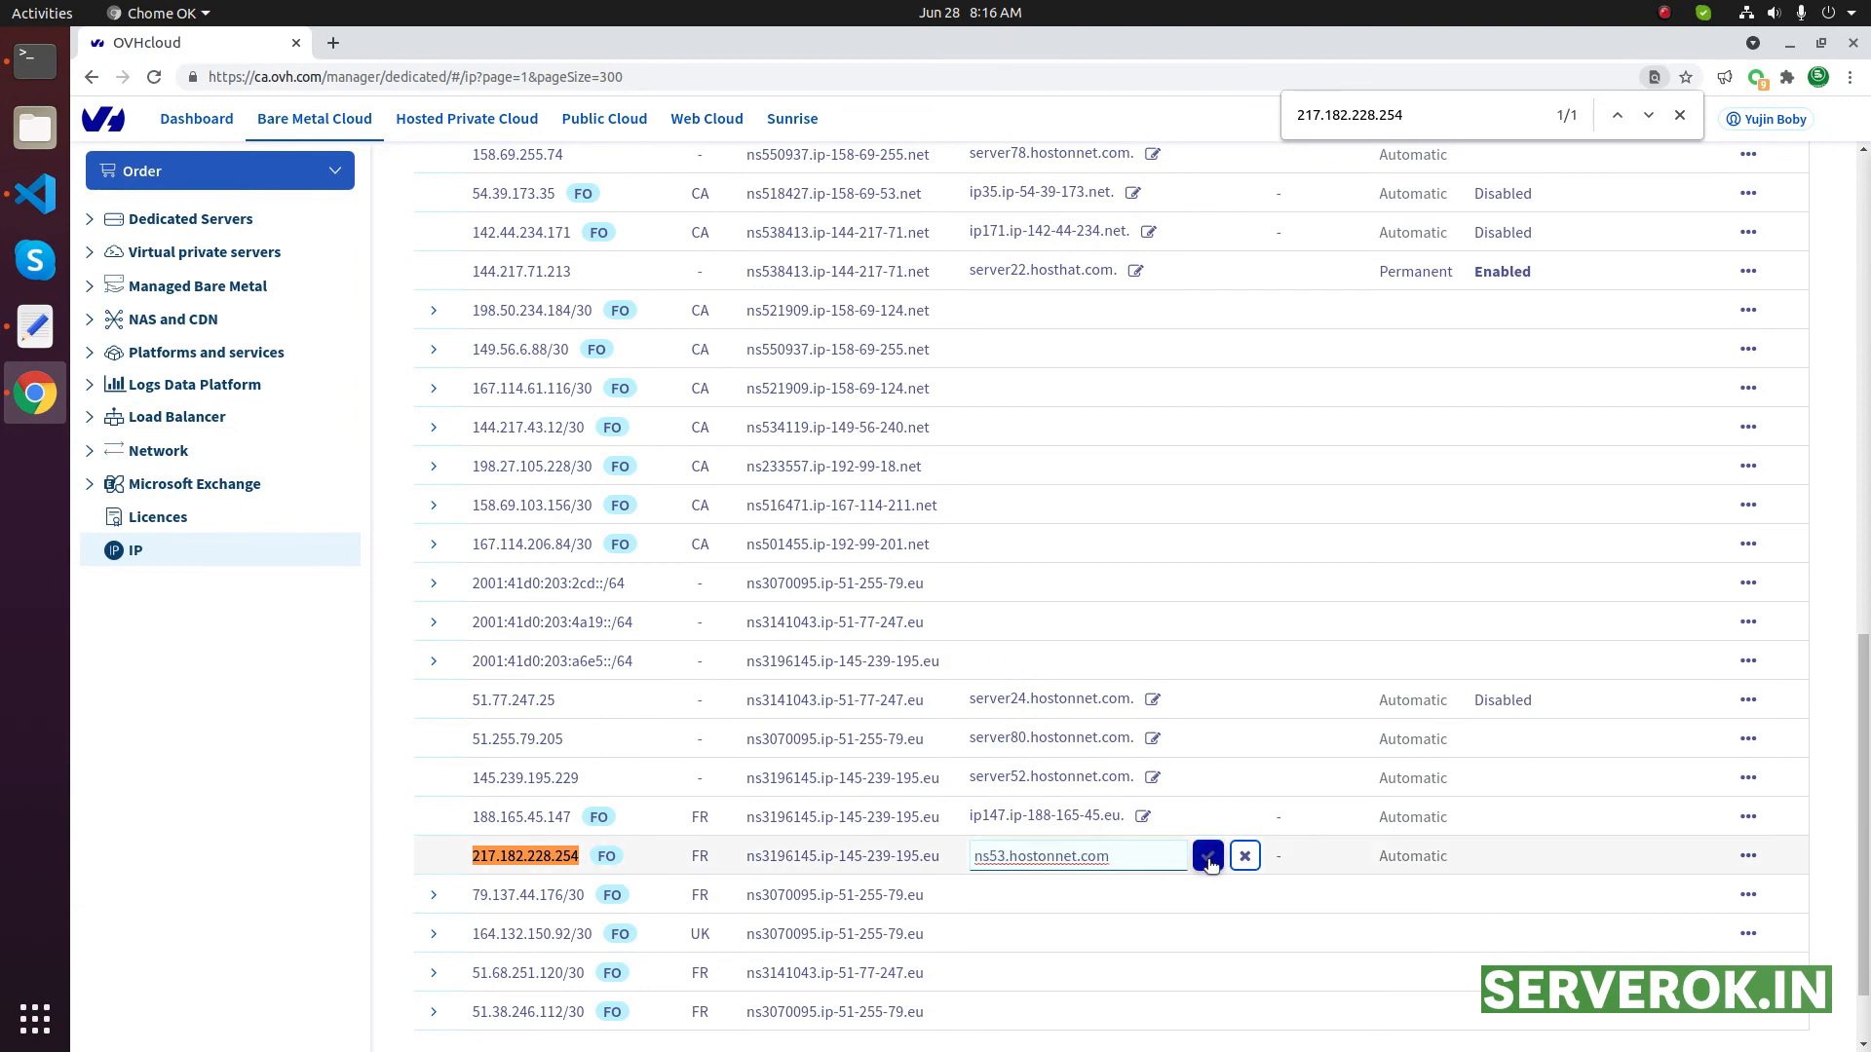